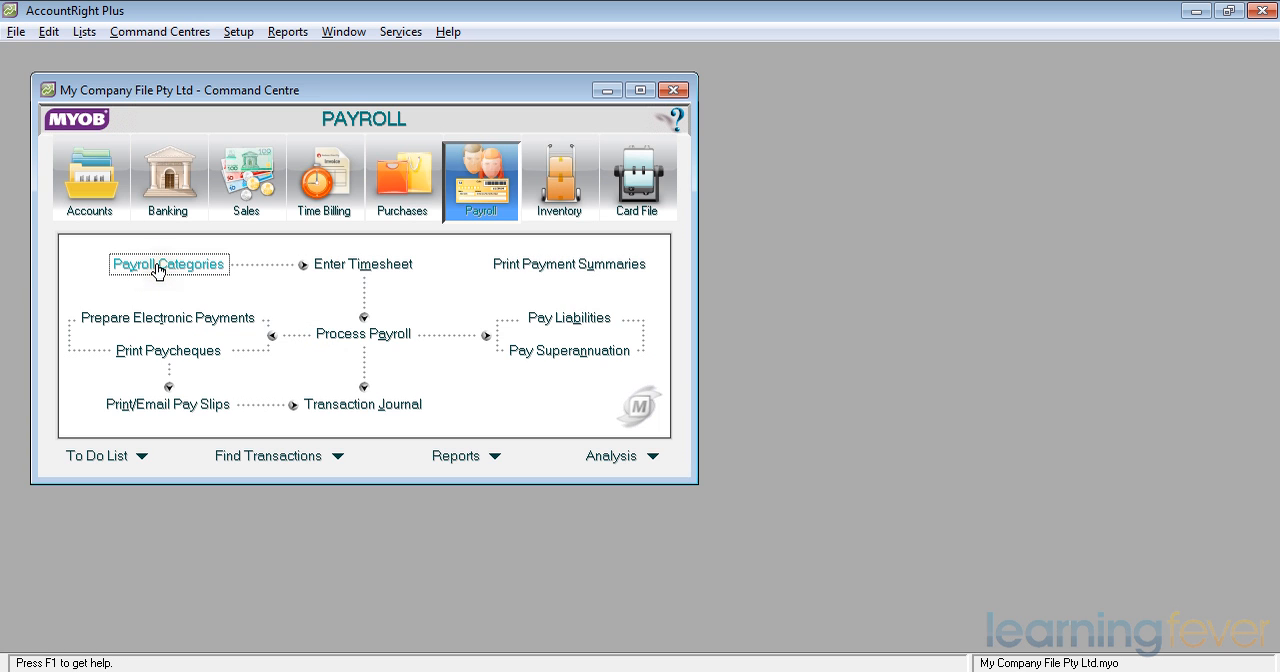
- Open Payroll Categories from the Payroll Command Centre to view wage categories
left_click(168, 264)
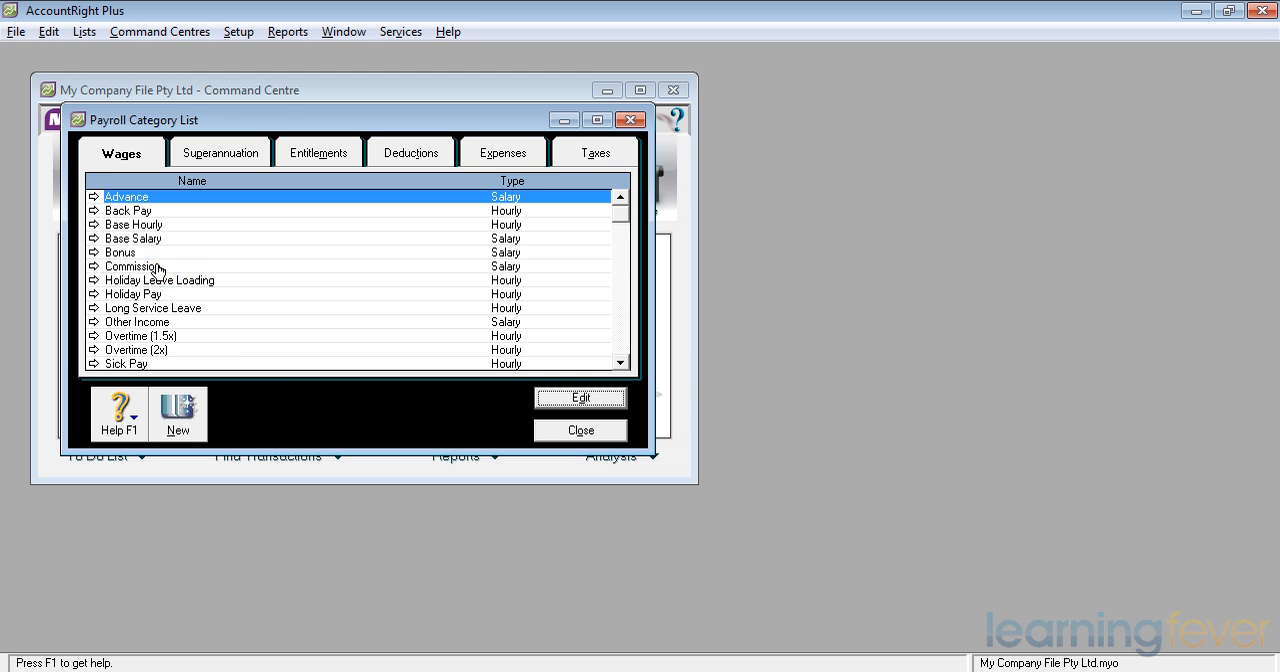
mouse_move(368, 430)
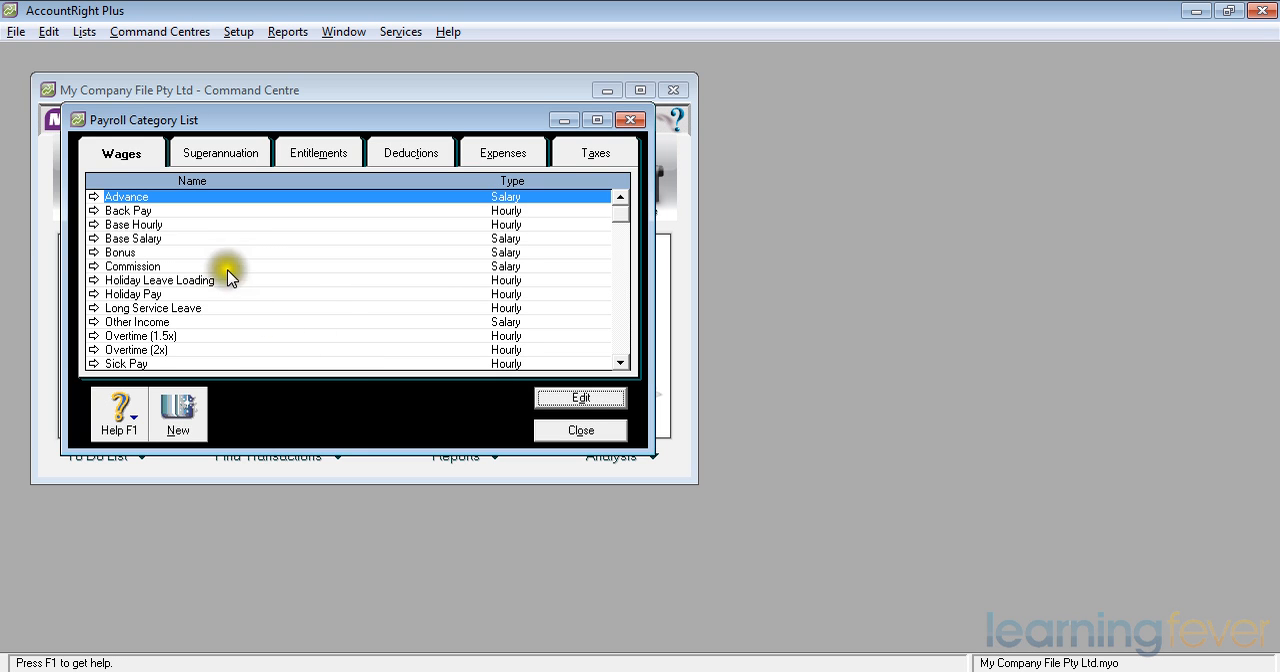
mouse_move(175, 245)
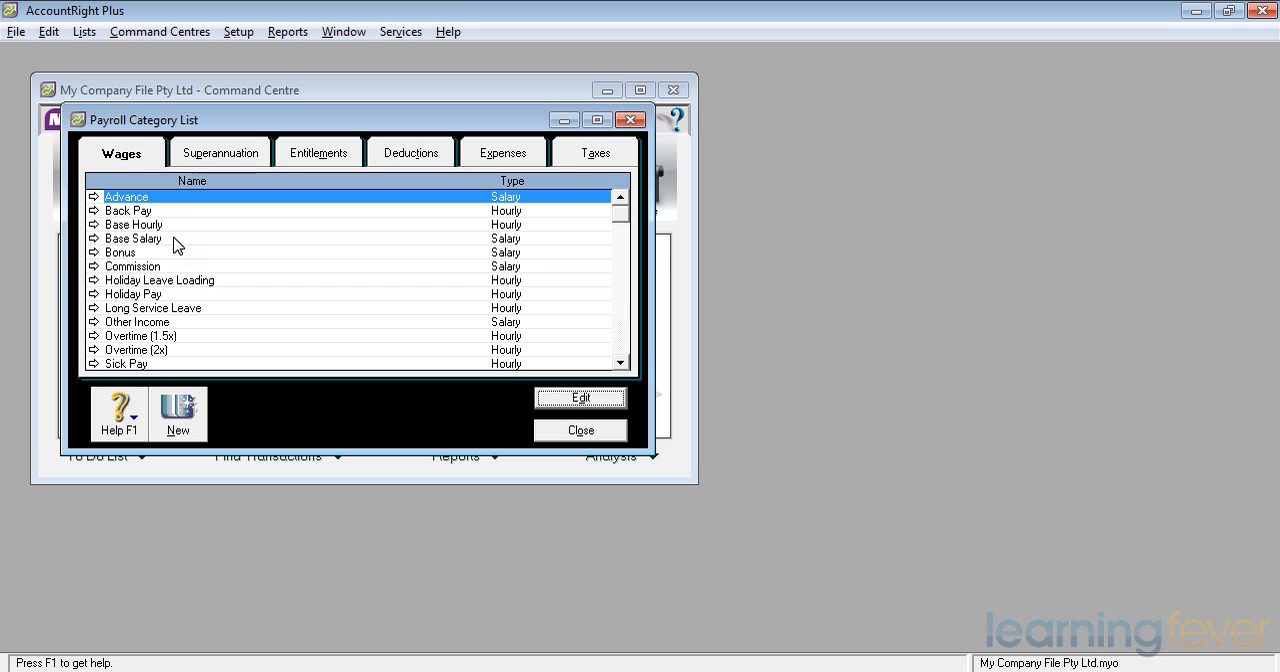
mouse_move(206, 308)
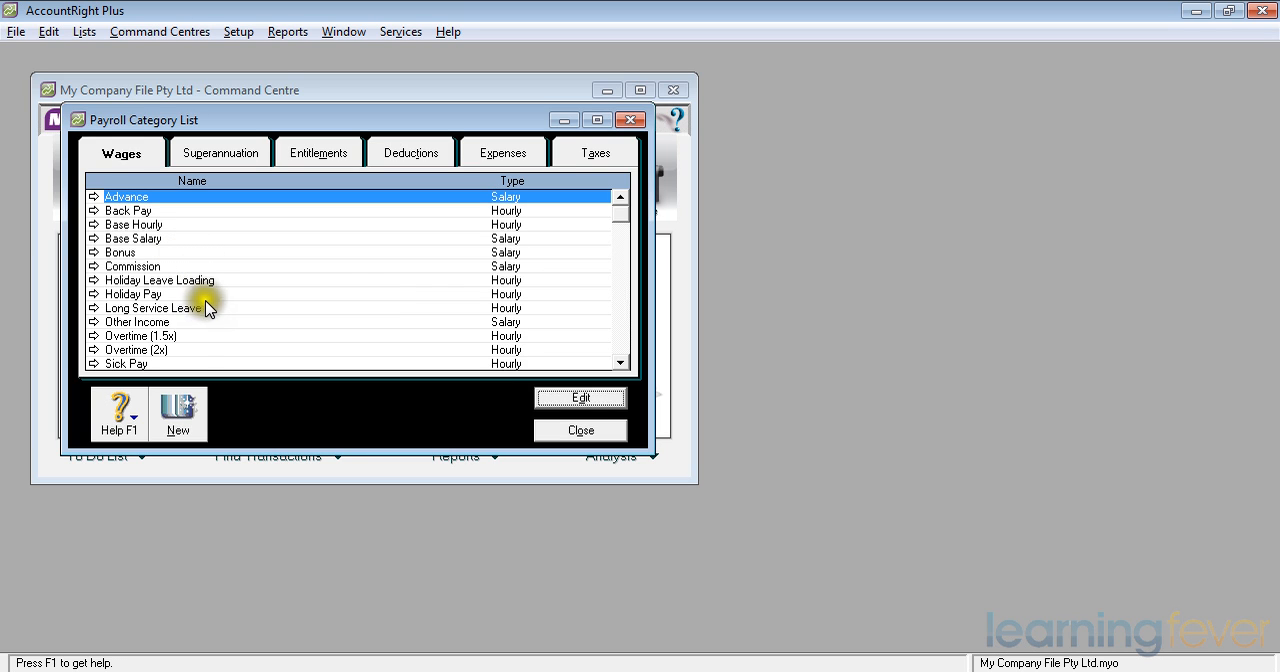
mouse_move(197, 305)
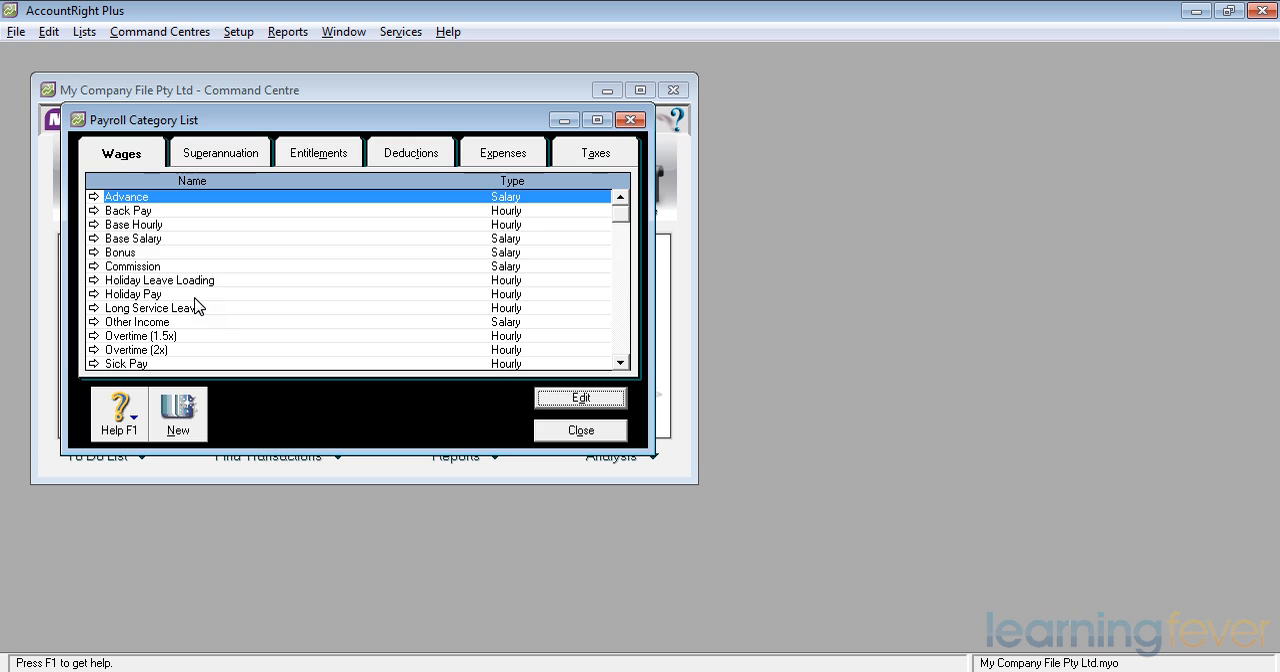
mouse_move(207, 343)
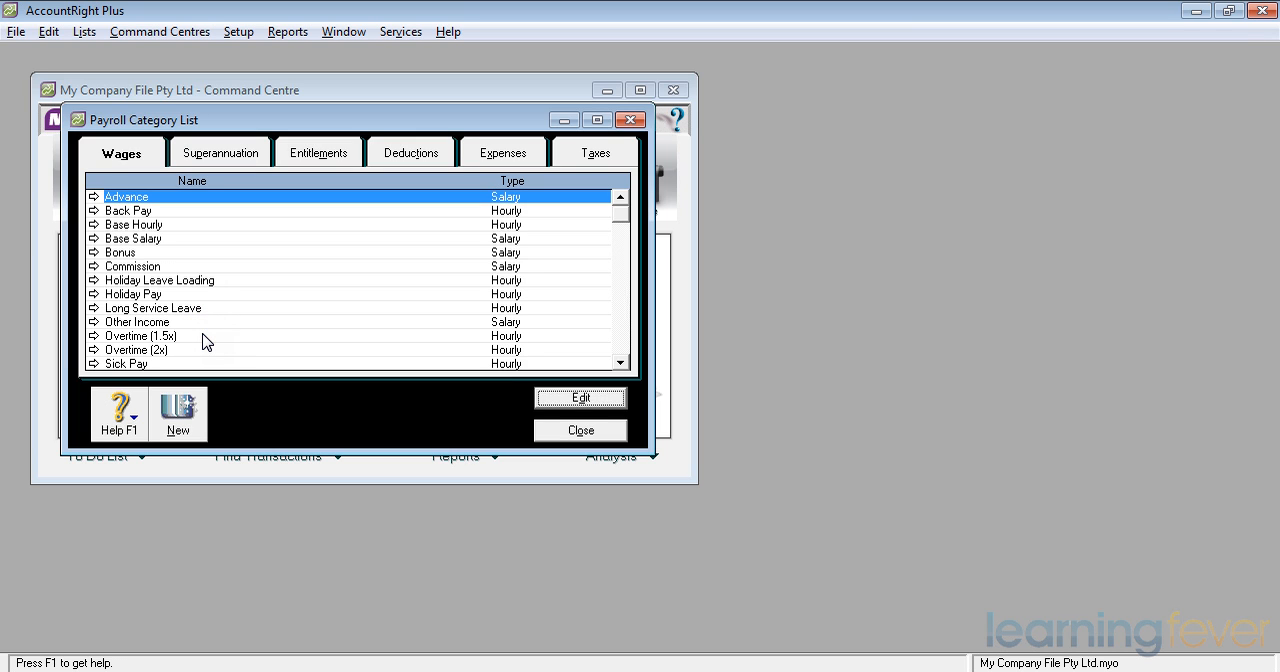
mouse_move(205, 355)
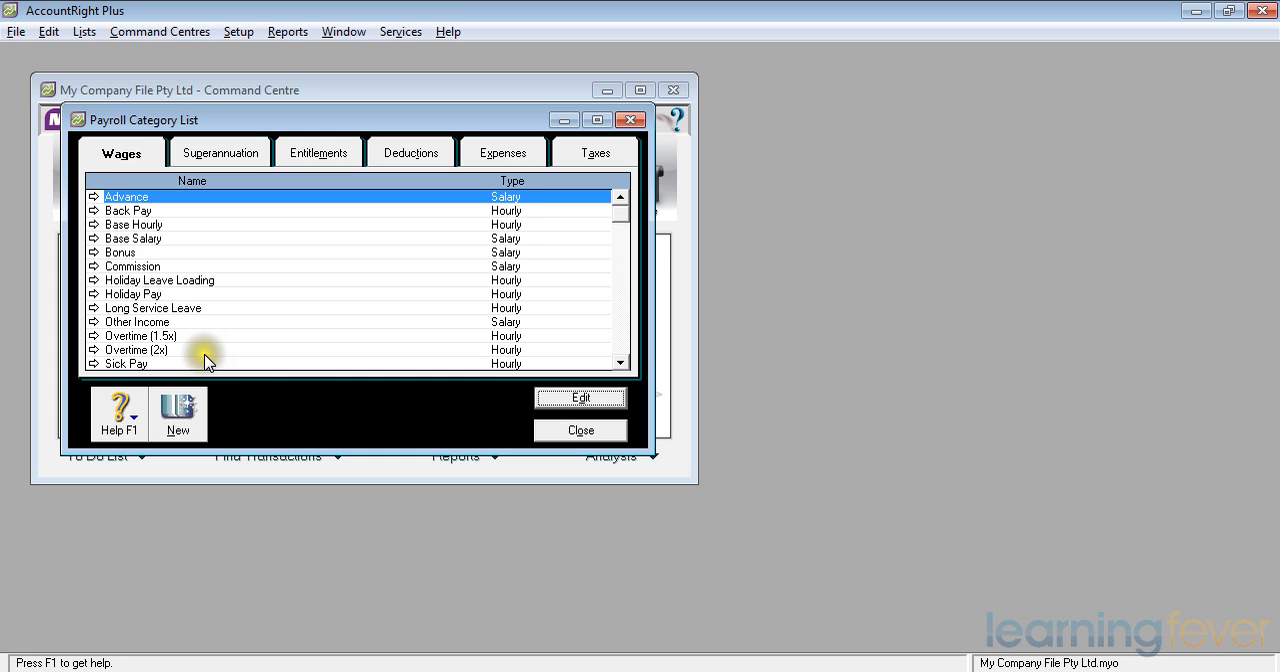
mouse_move(620, 363)
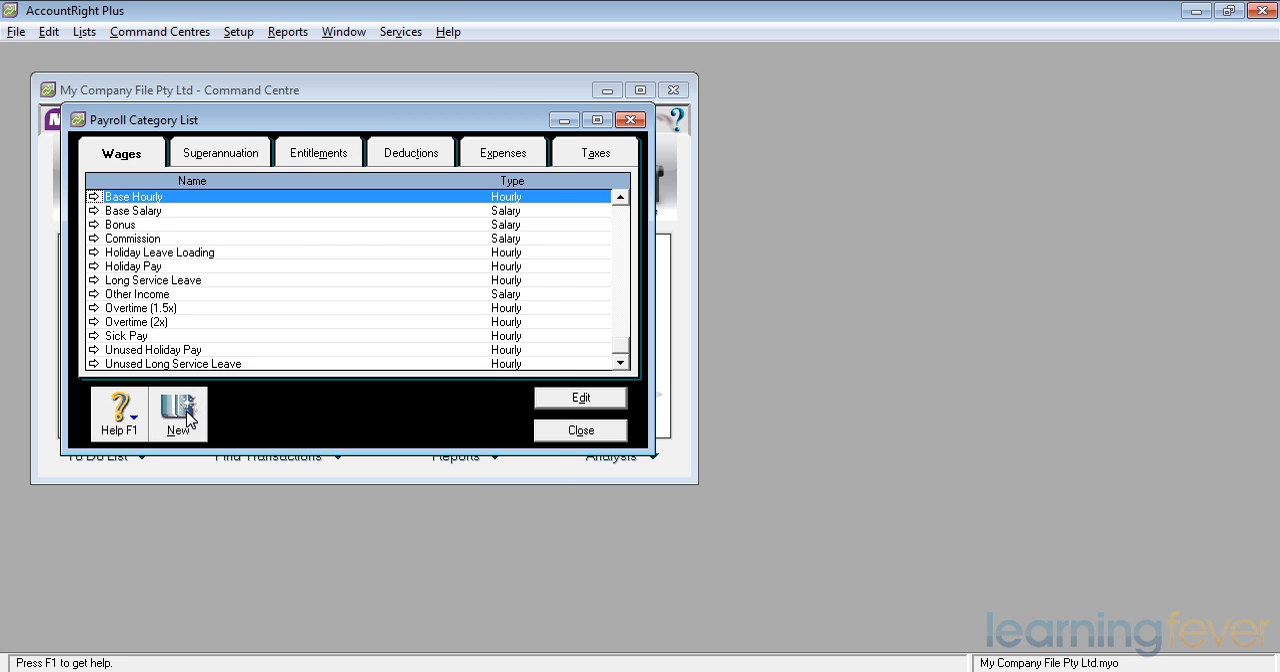
- Create the hourly wages category 'Overtime X4' paying the regular rate multiplied by 4
left_click(177, 410)
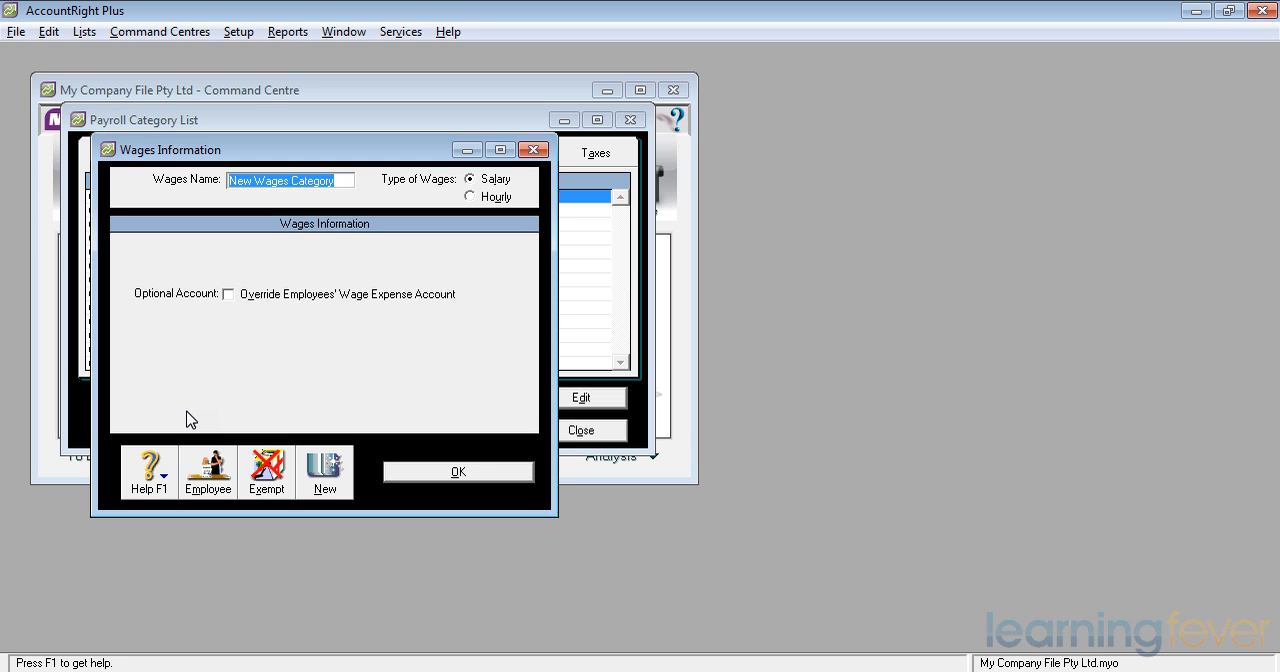
type("Overtime")
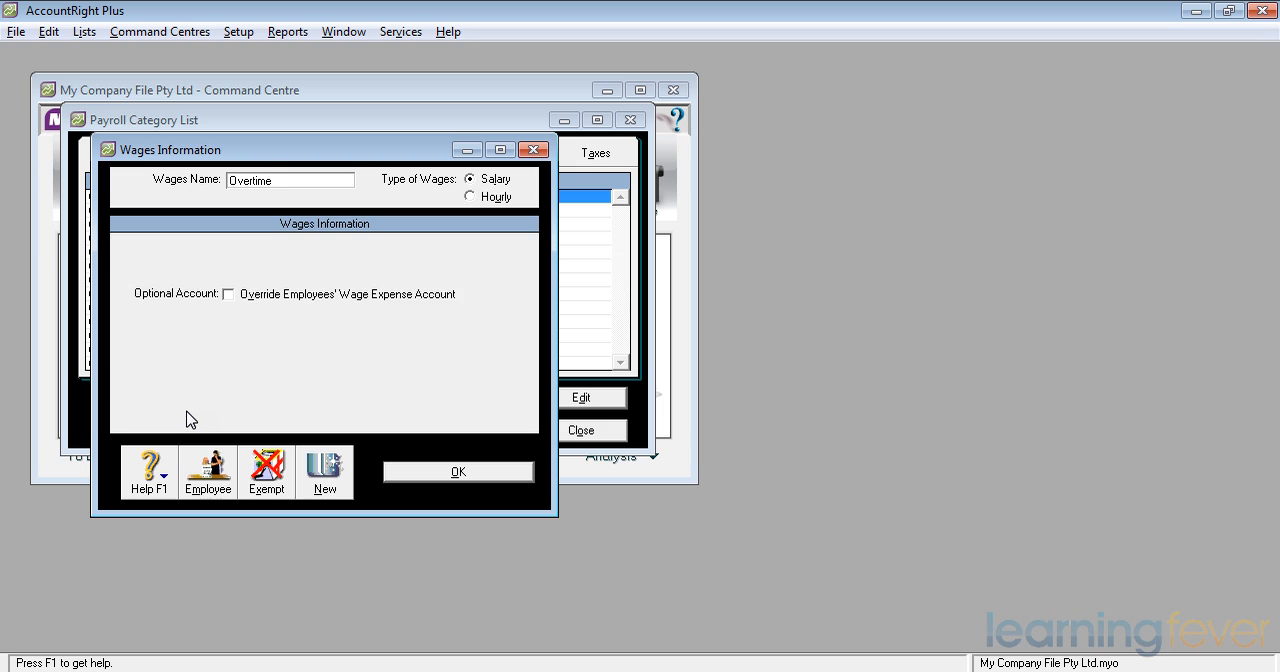
type("X")
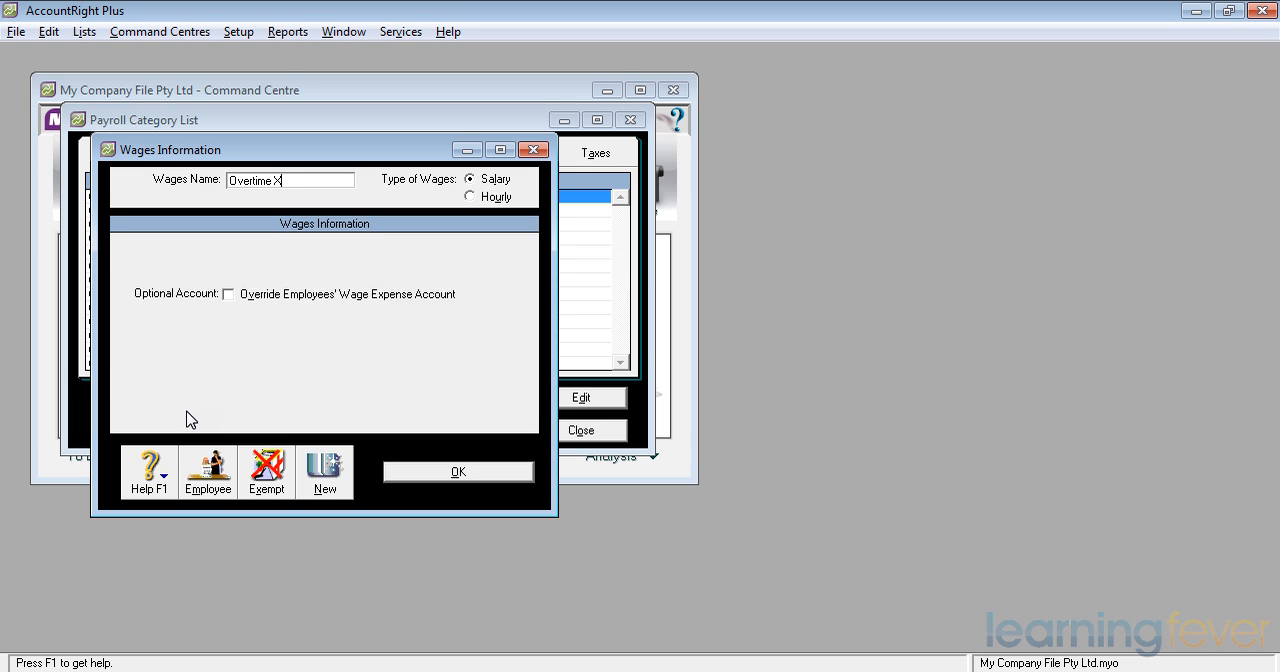
type("4")
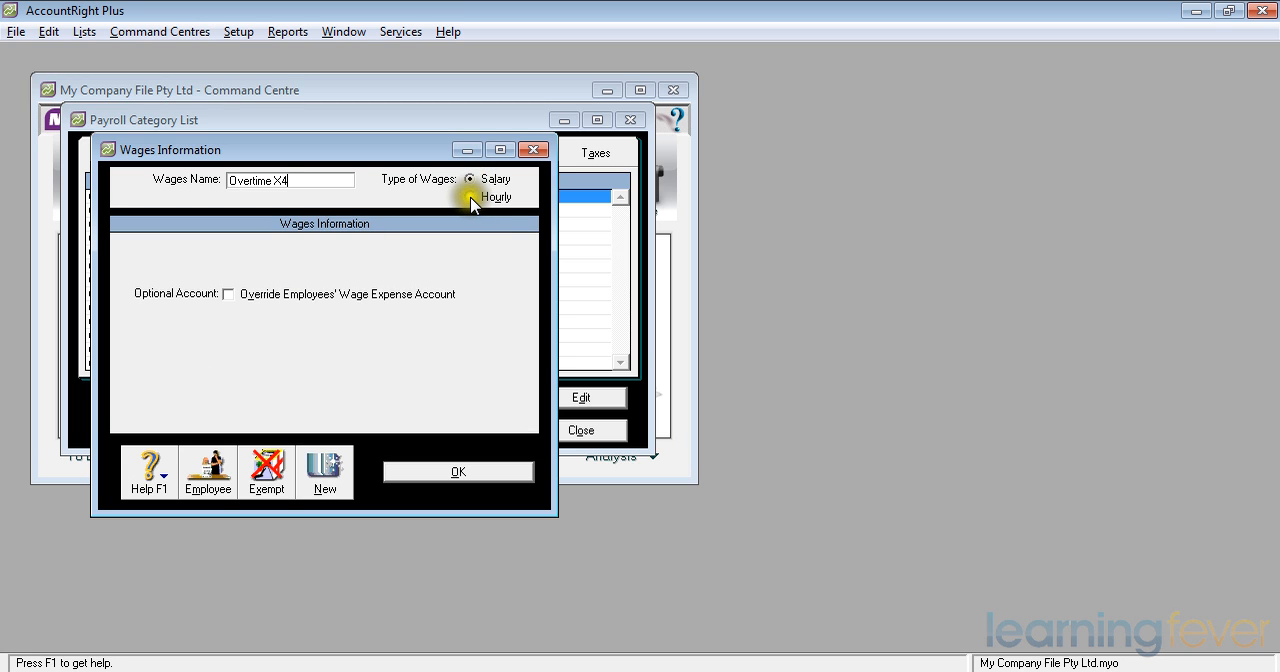
left_click(470, 196)
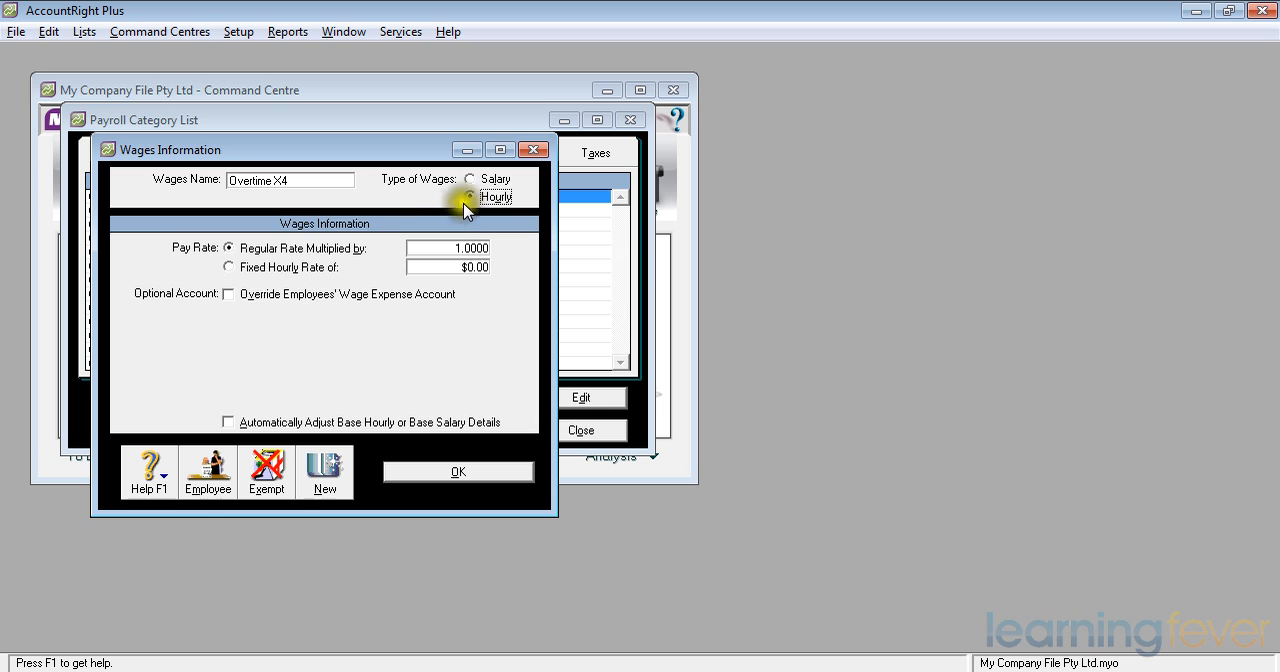
left_click(469, 196)
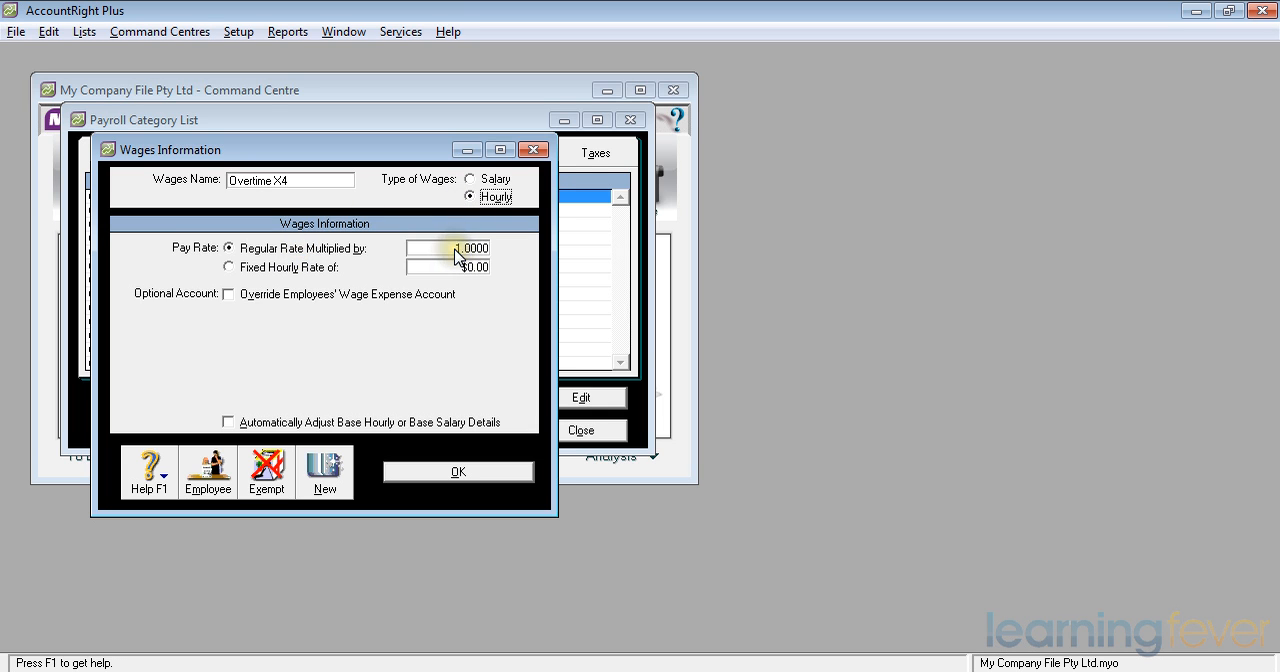
left_click(447, 248)
type("4")
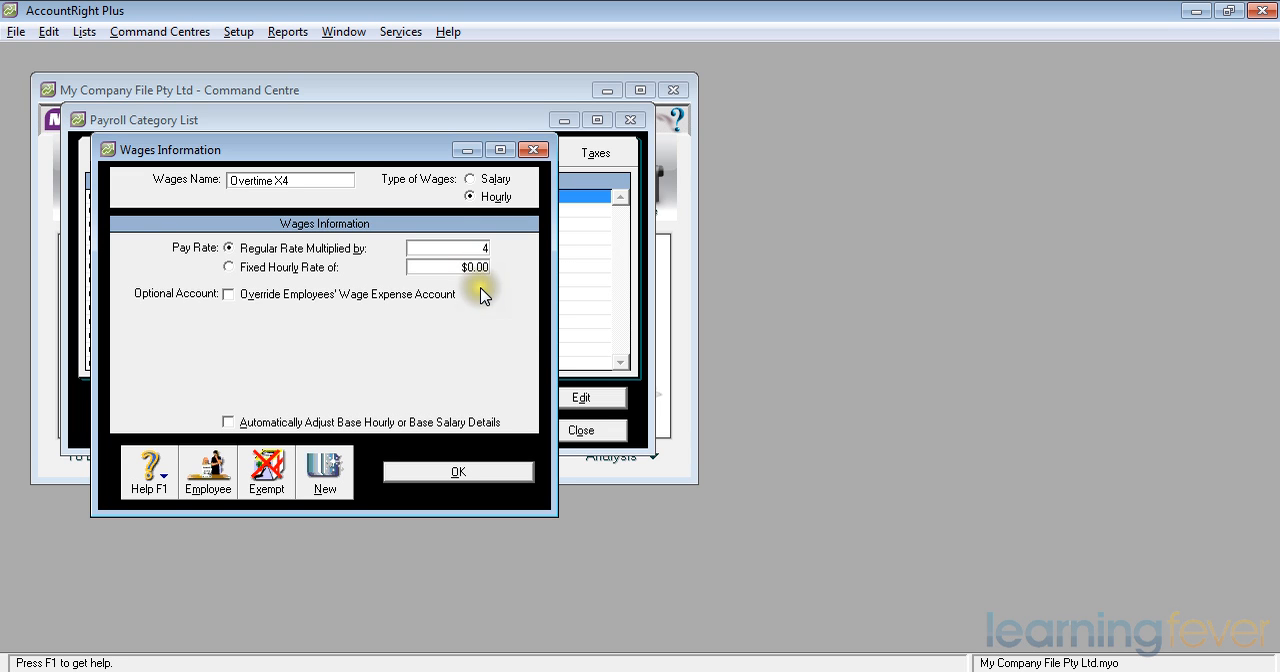
left_click(447, 267)
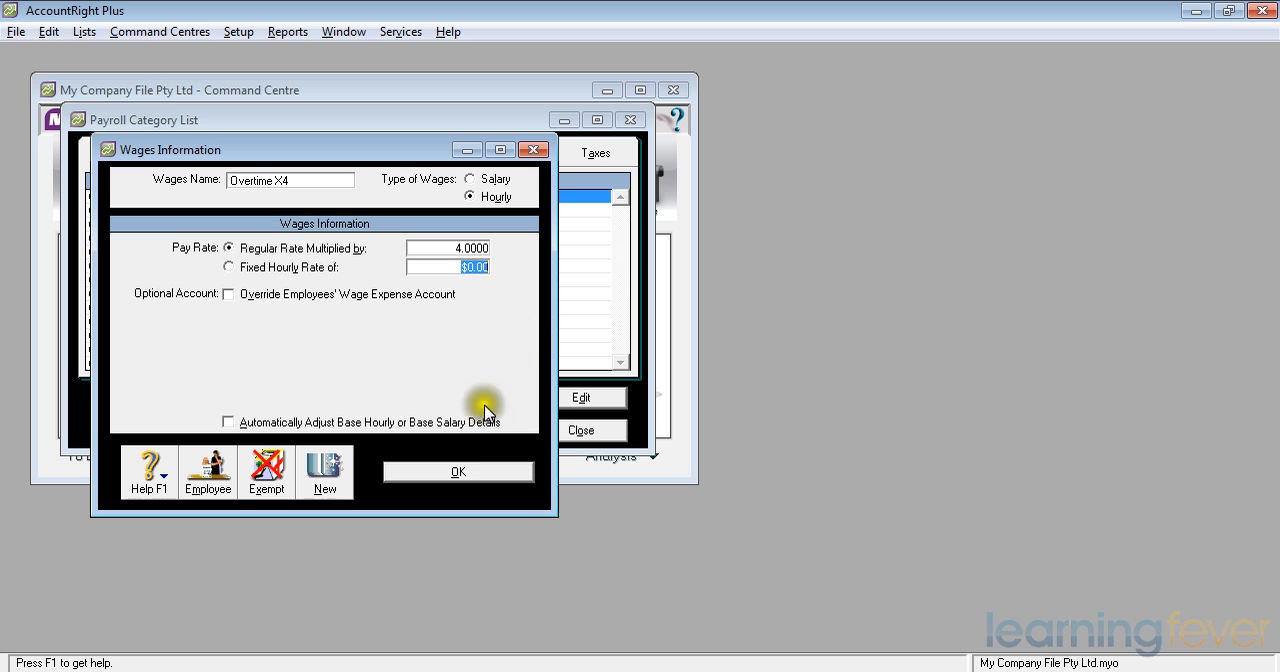
left_click(458, 471)
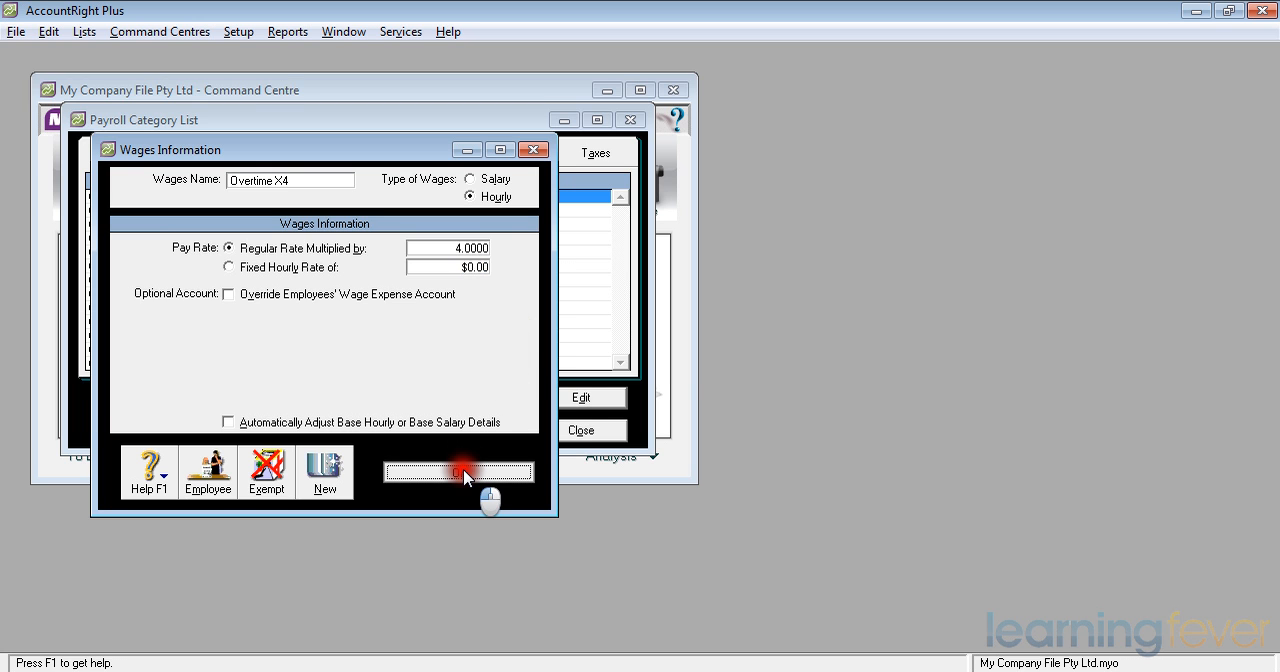
left_click(458, 472)
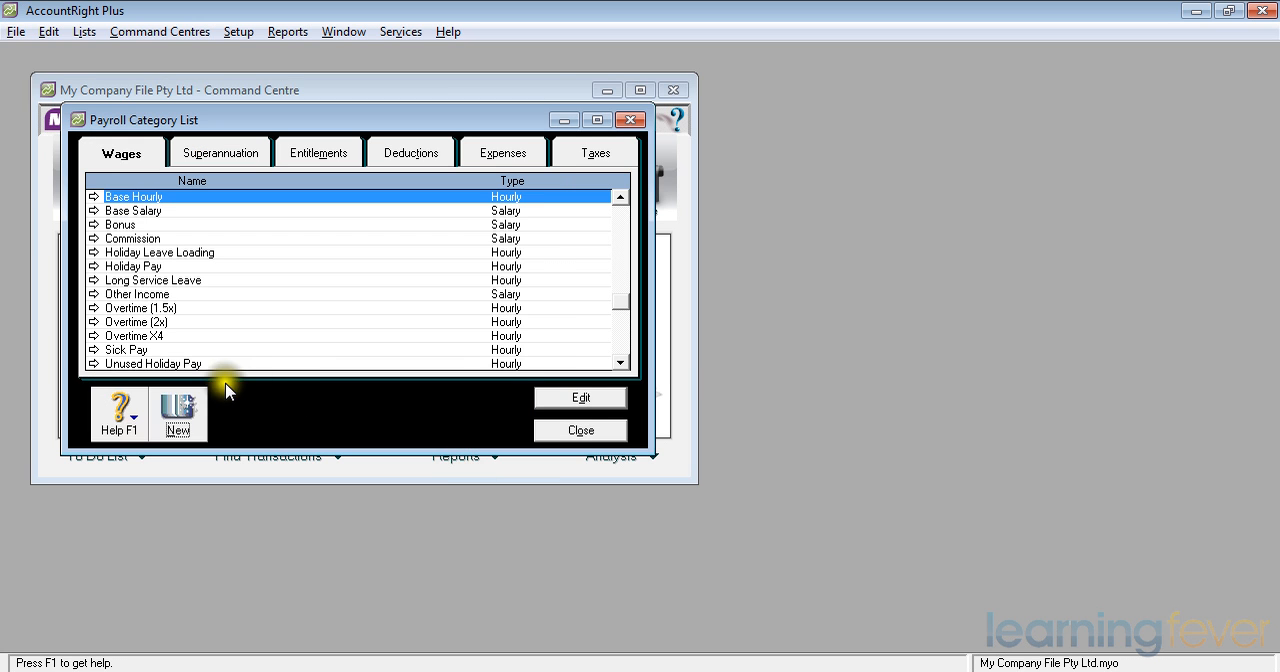
mouse_move(165, 340)
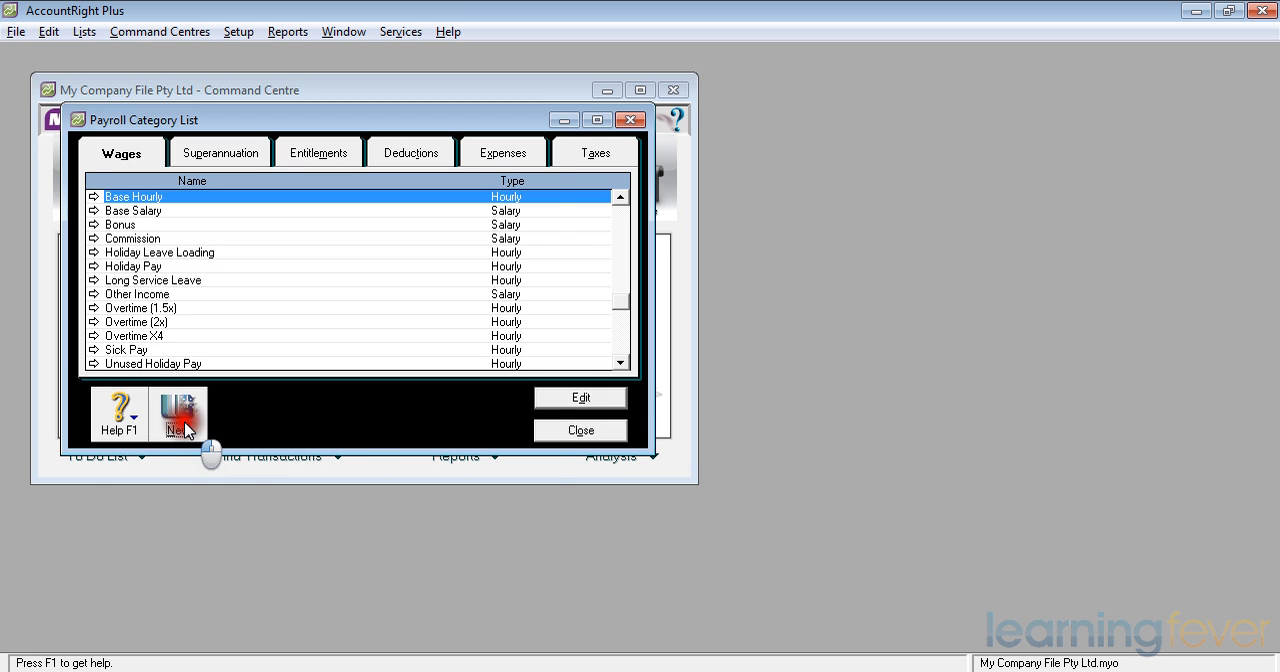
- Create a new 'Travel Allowance' wages category with a fixed hourly rate of $10.00
left_click(178, 414)
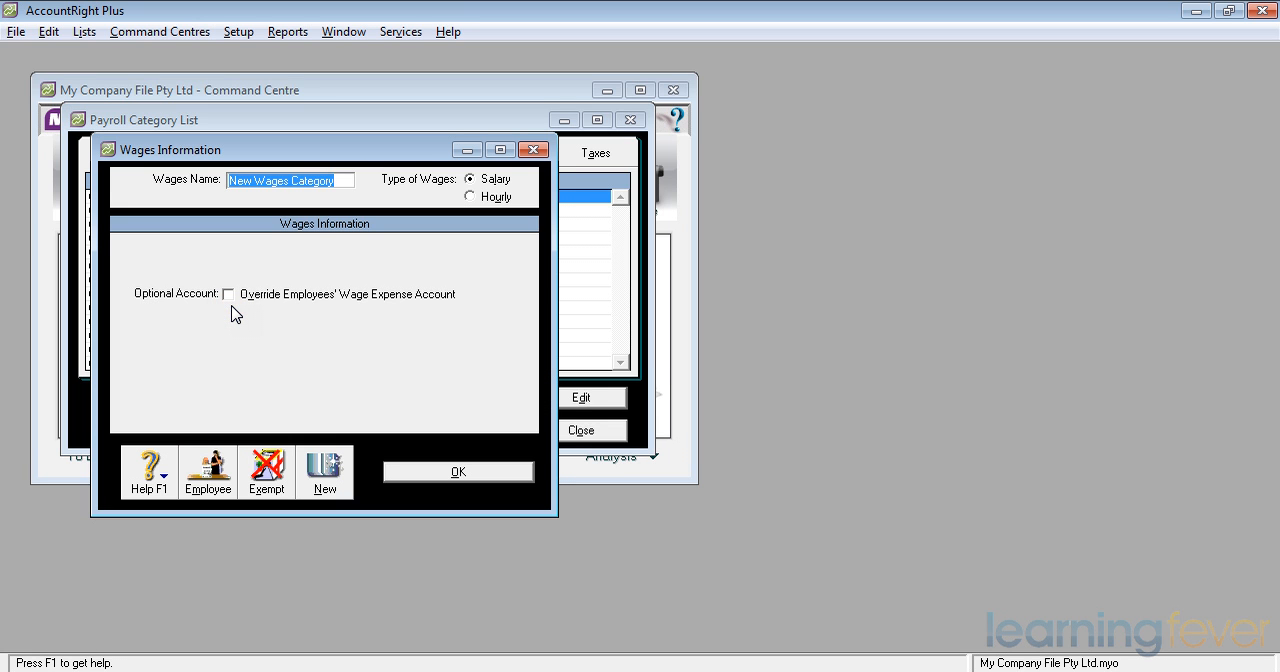
type("Travel Allowance")
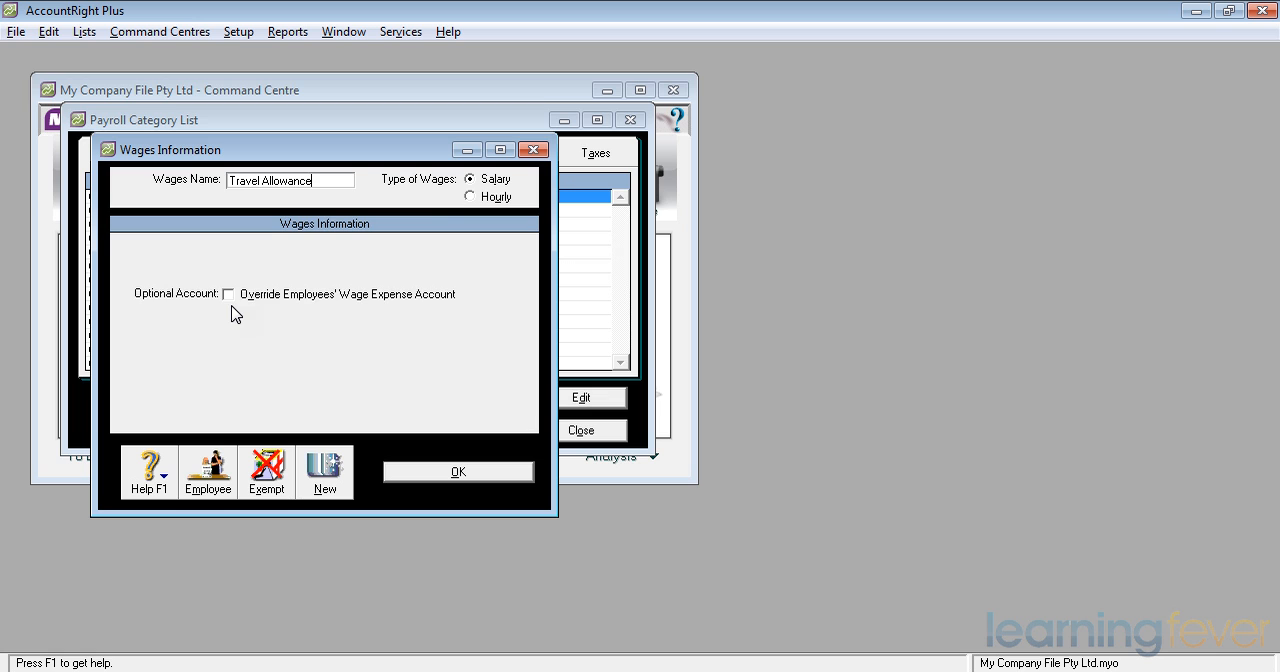
mouse_move(470, 190)
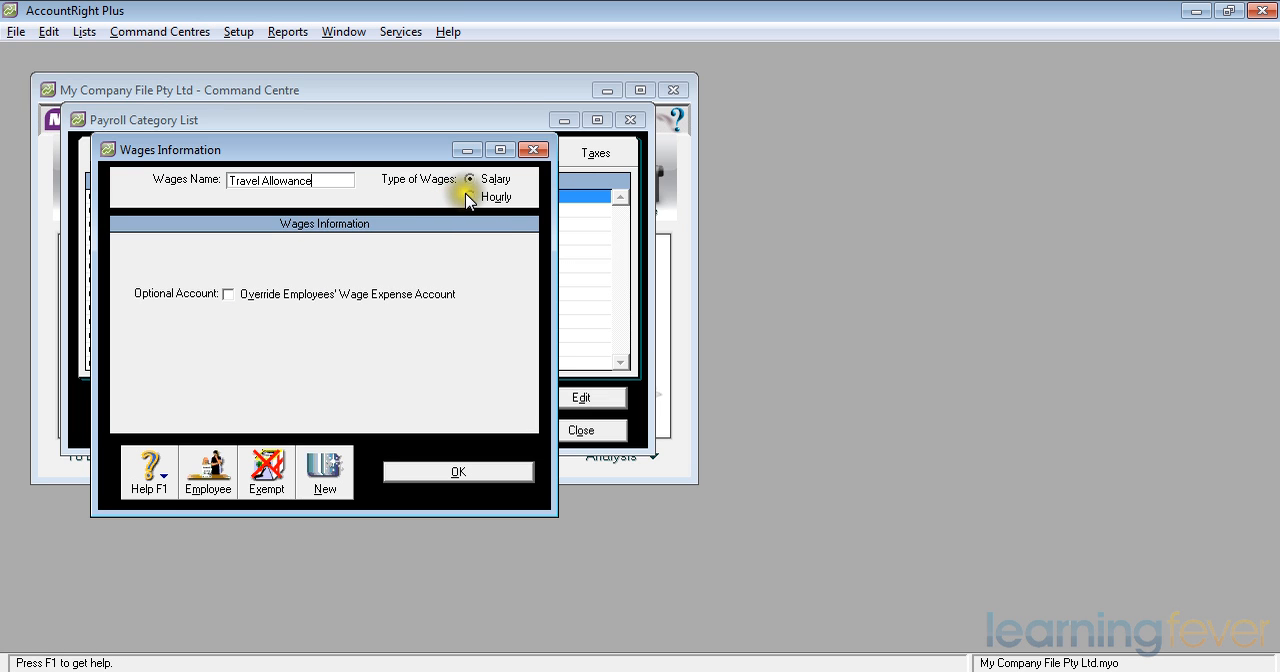
left_click(471, 197)
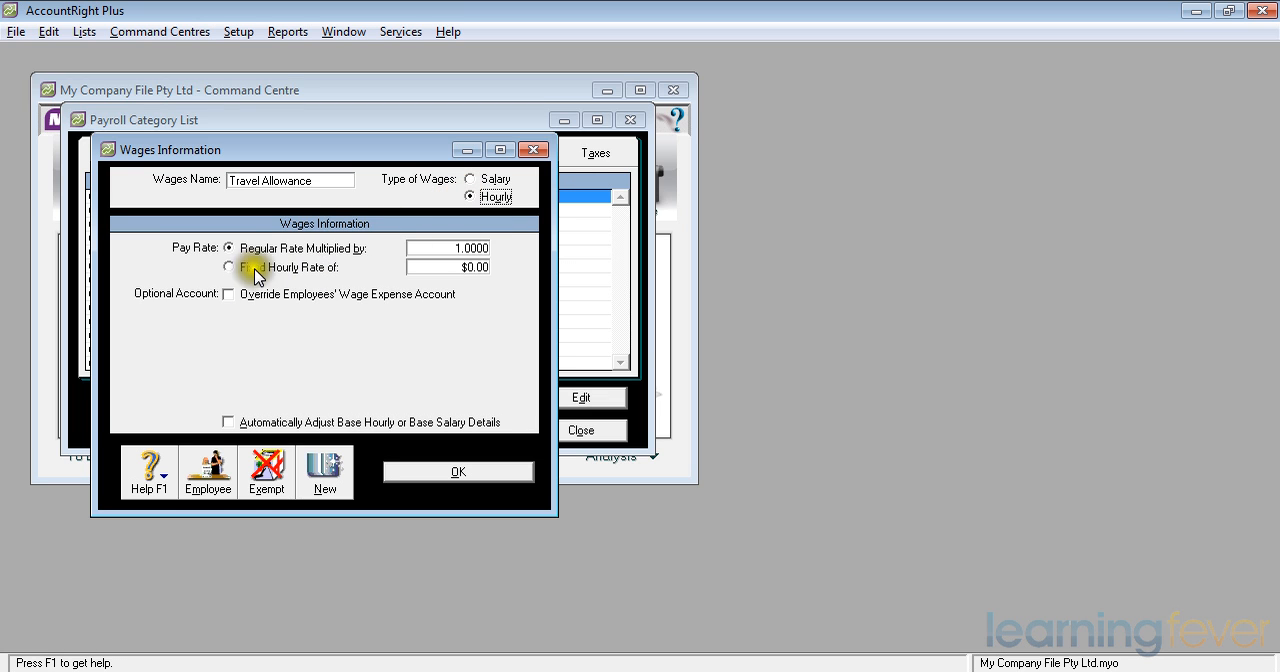
left_click(229, 267)
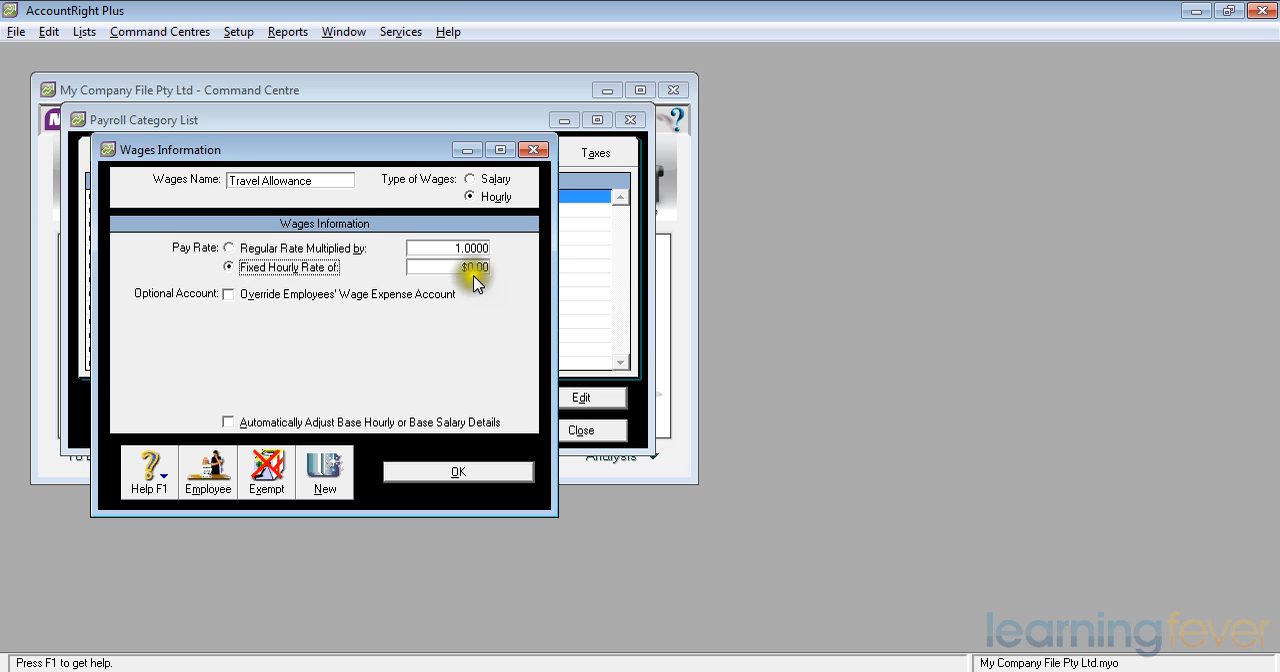
type("10")
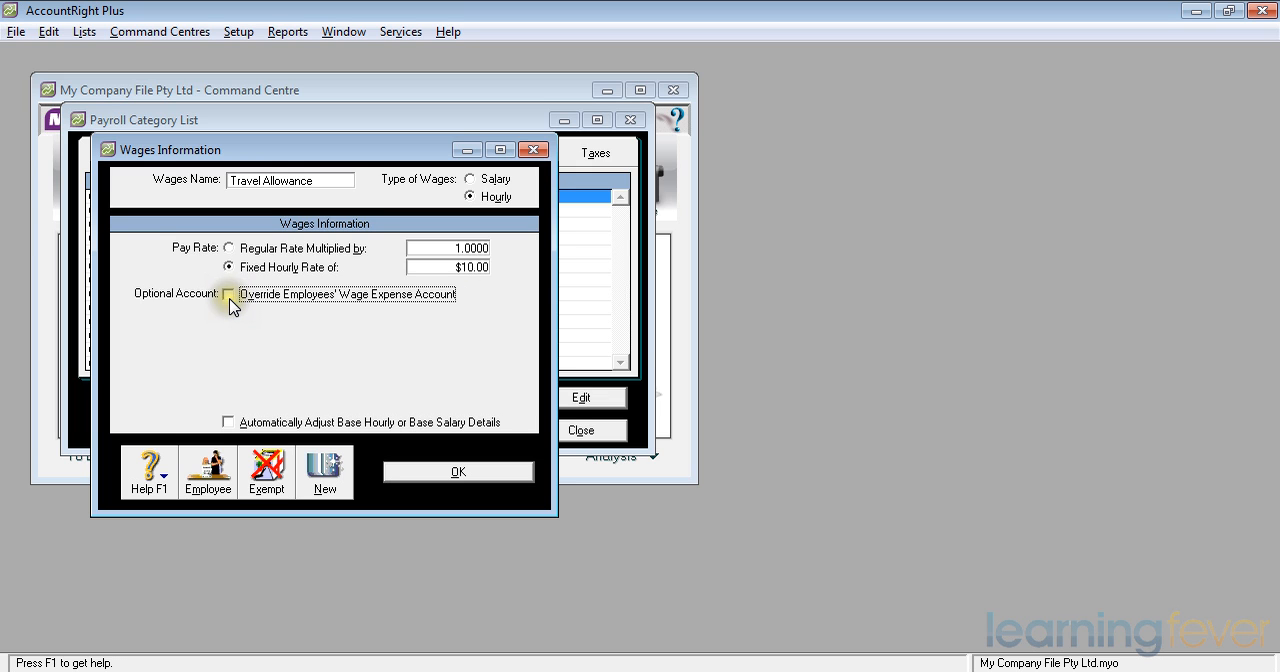
- Override the wage expense account with 6-5130 Wages & Salaries and save Travel Allowance
left_click(229, 293)
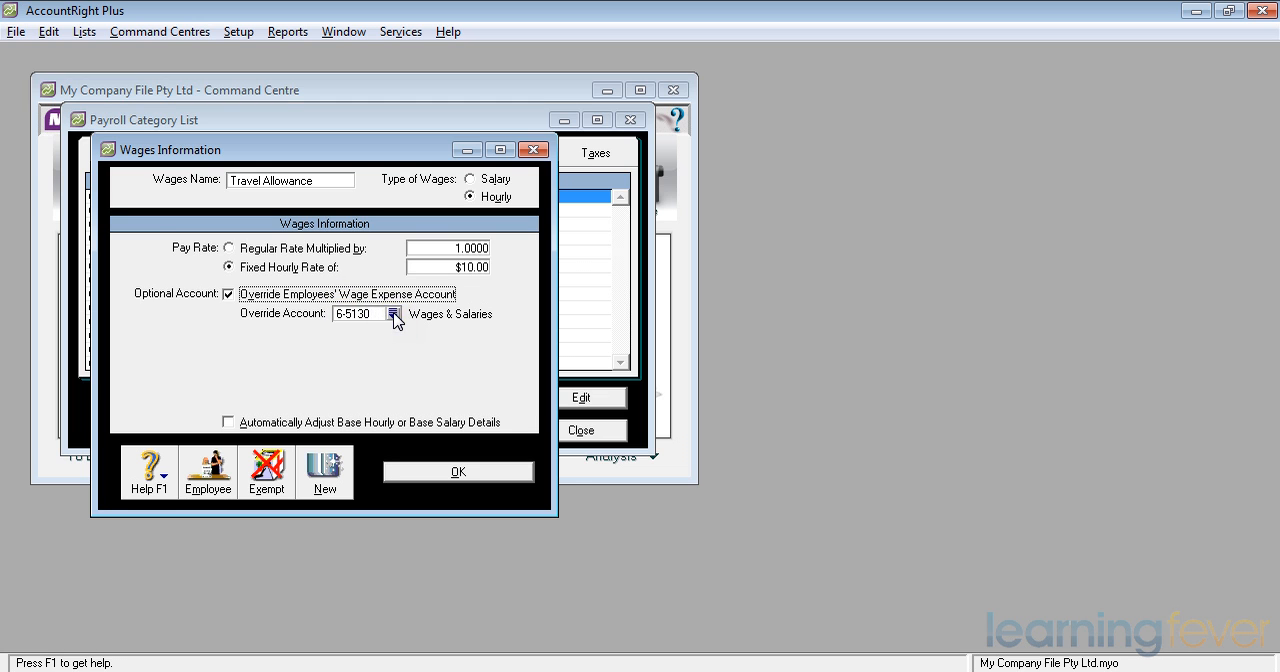
left_click(396, 314)
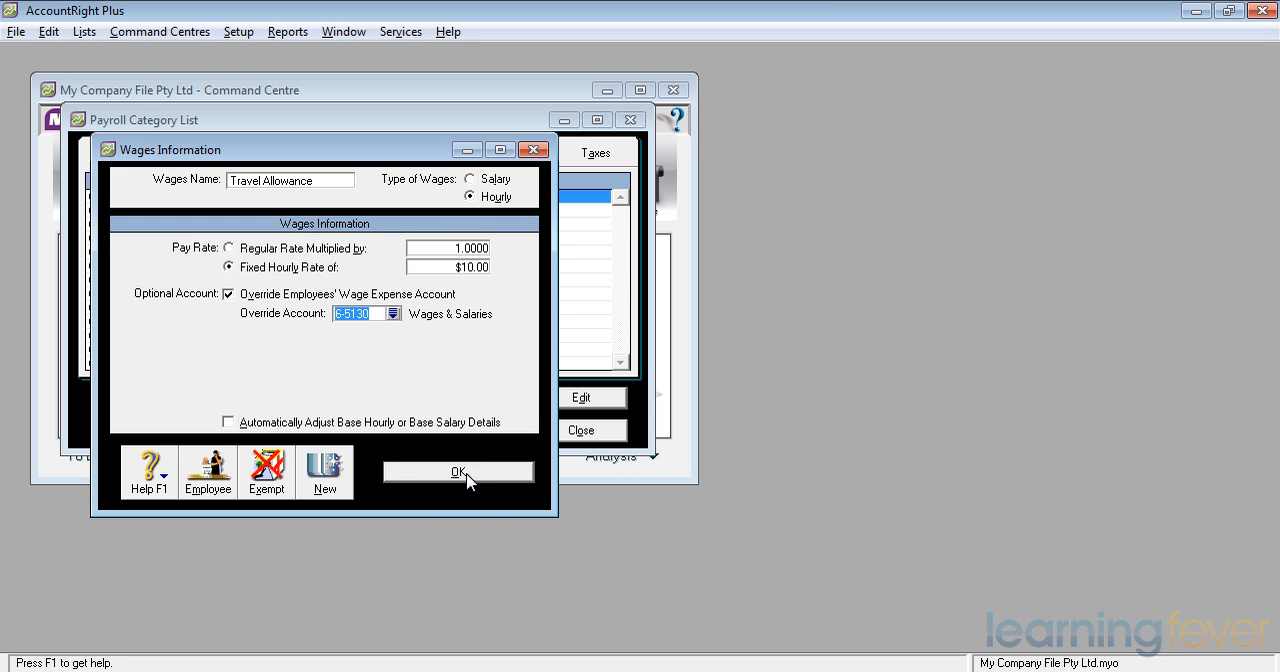
left_click(457, 471)
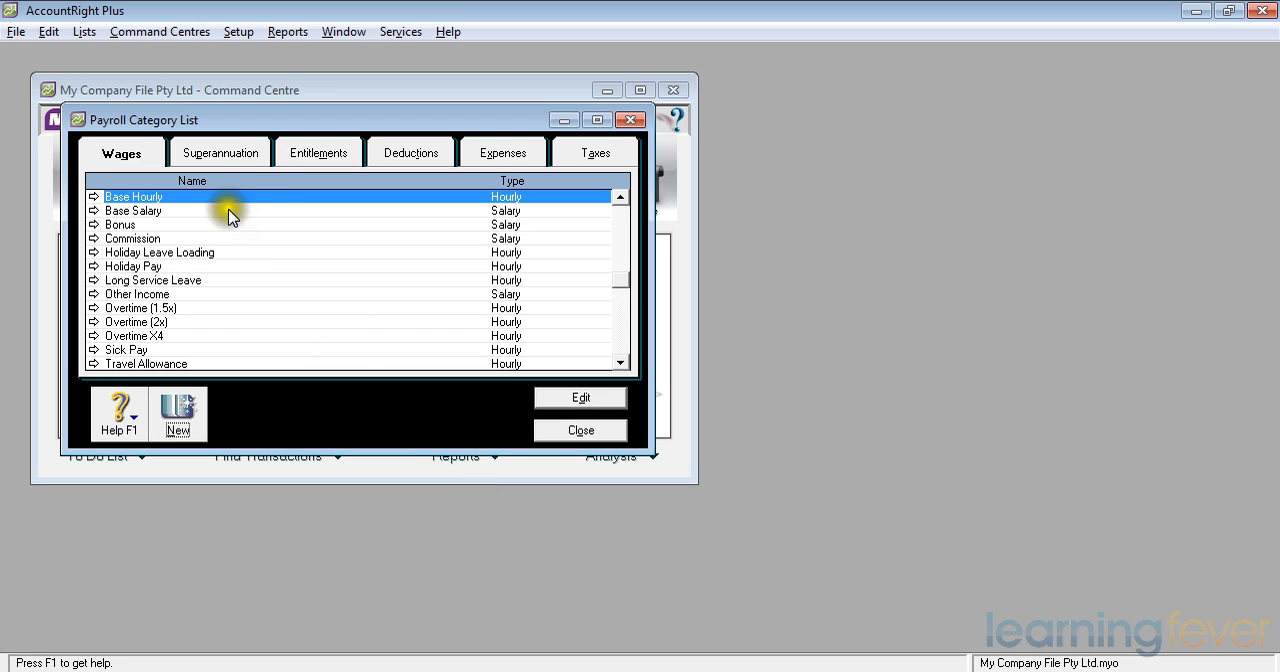
- Switch the Payroll Category List to superannuation categories
left_click(220, 152)
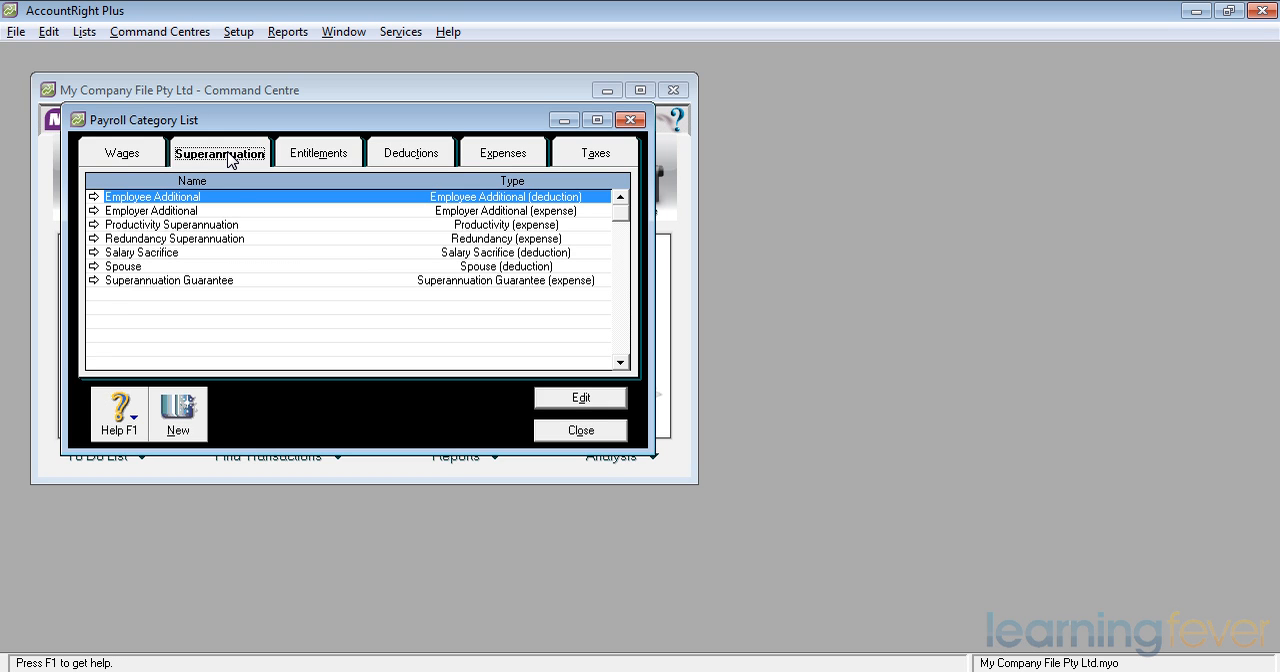
mouse_move(97, 291)
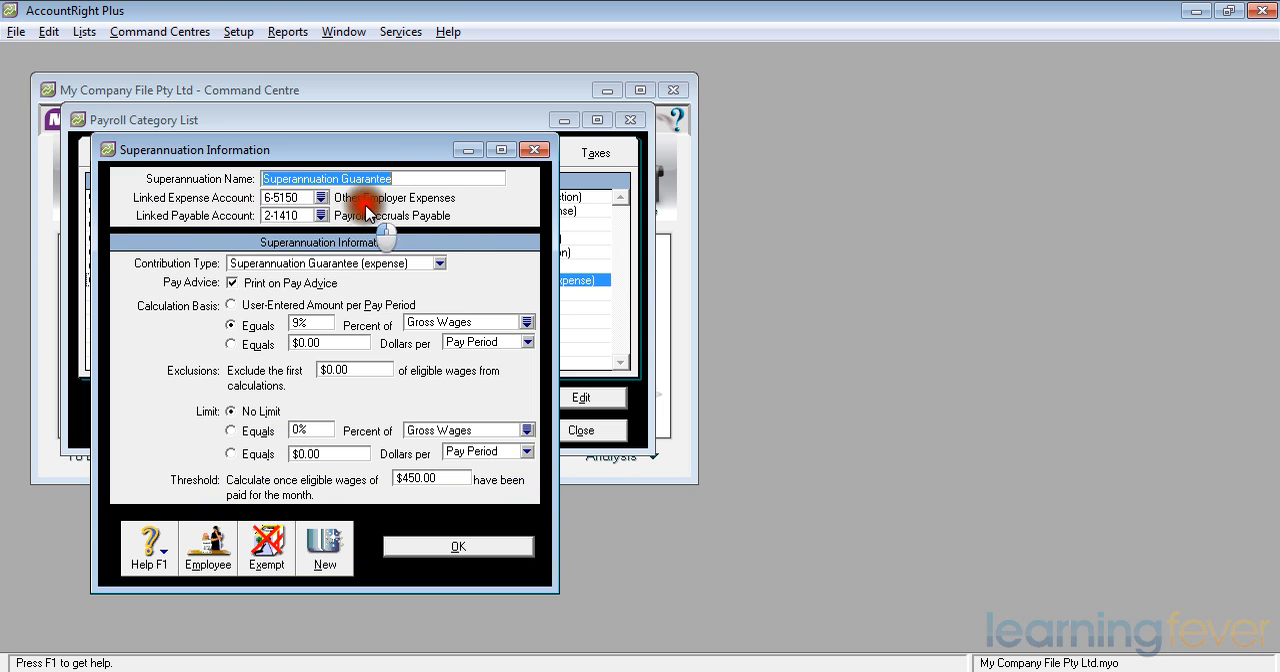
mouse_move(452, 210)
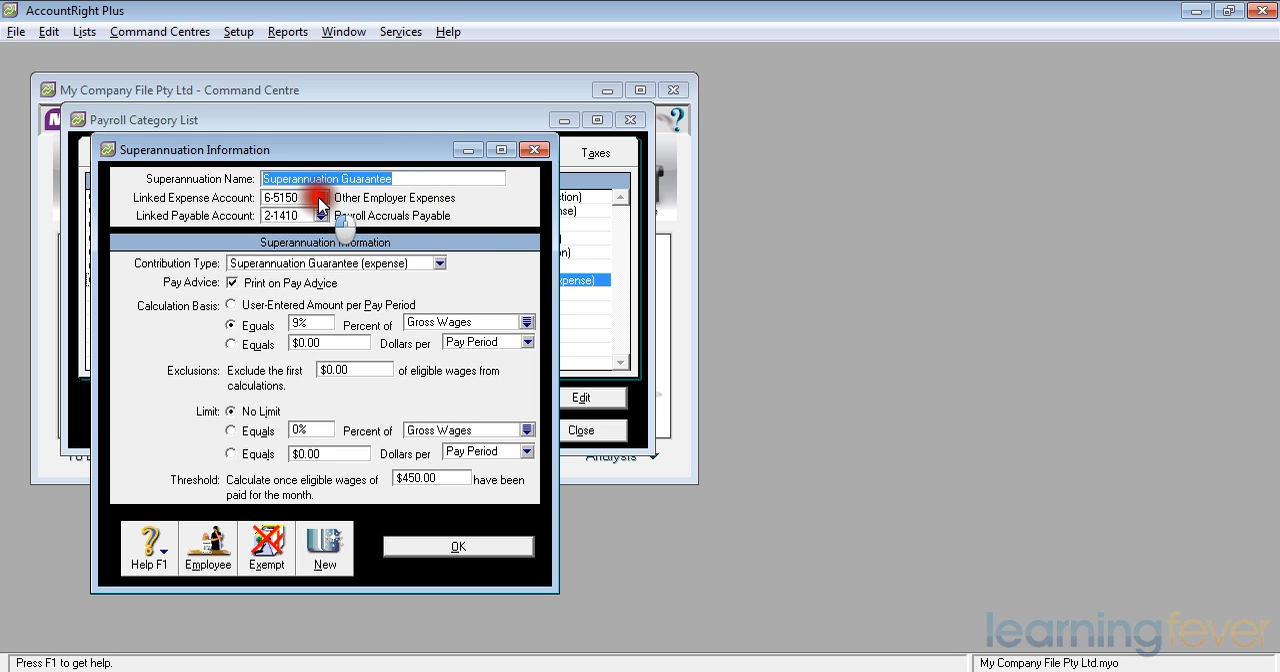
- Link Superannuation Guarantee's expense account to 6-5120 Superannuation
left_click(320, 205)
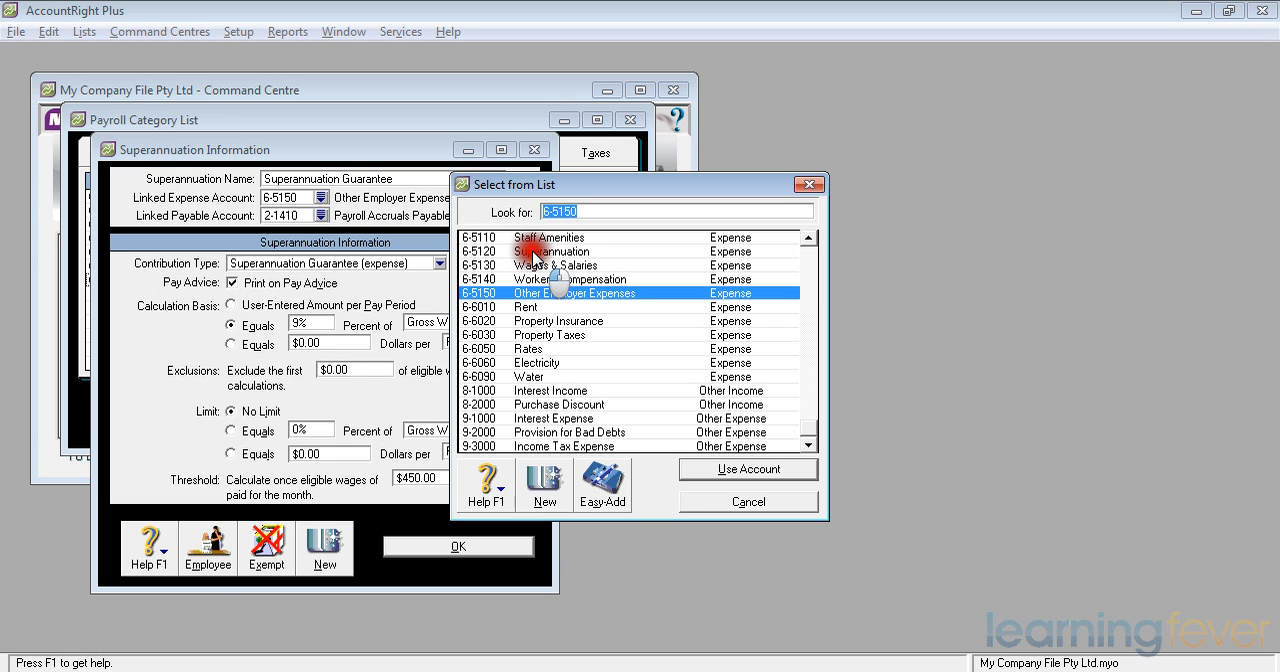
left_click(551, 251)
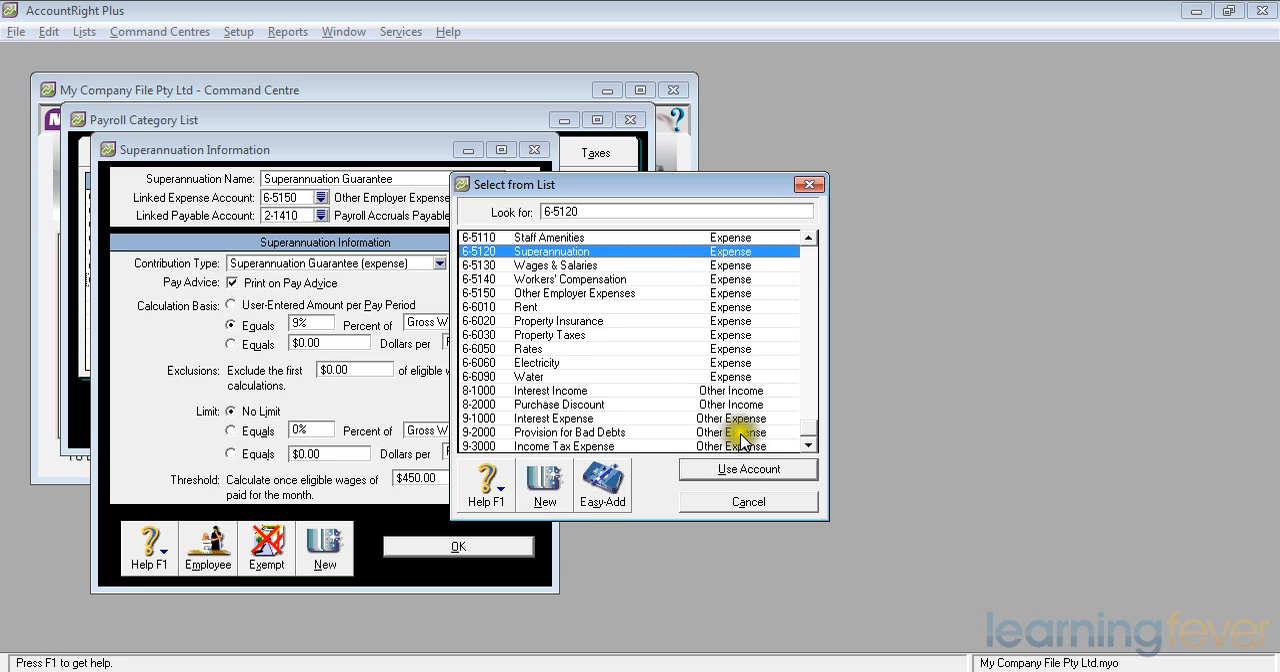
left_click(748, 469)
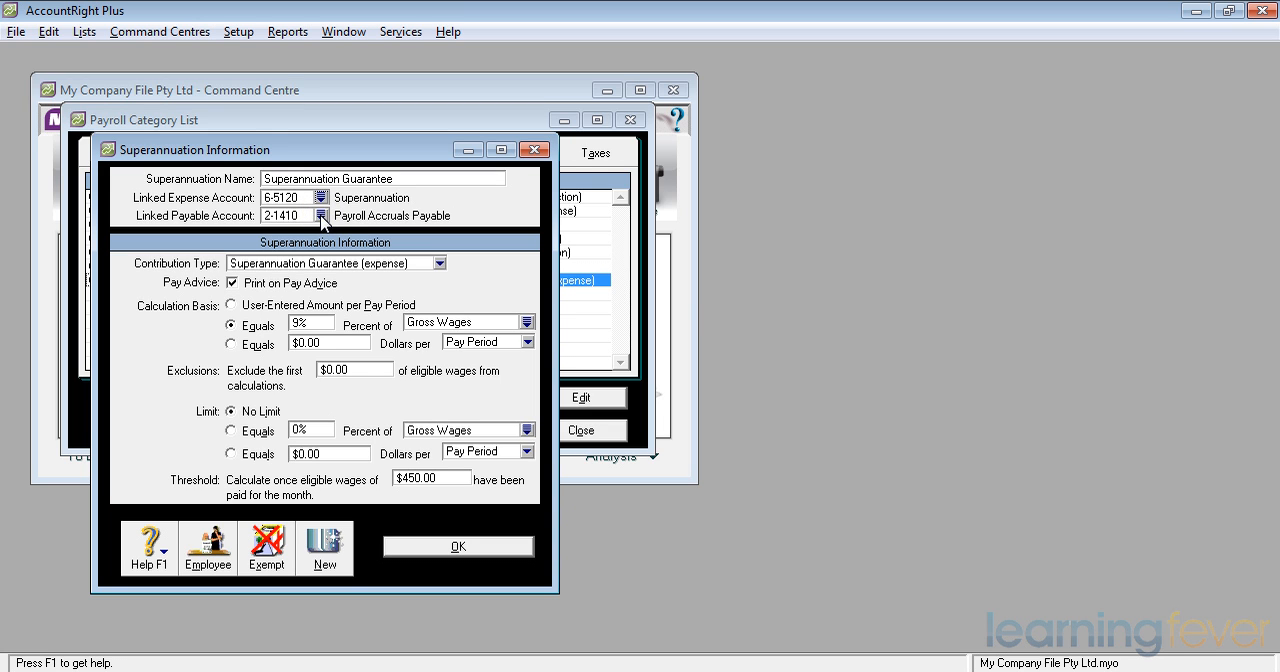
- Open the account list for Superannuation Guarantee's linked payable account
left_click(323, 215)
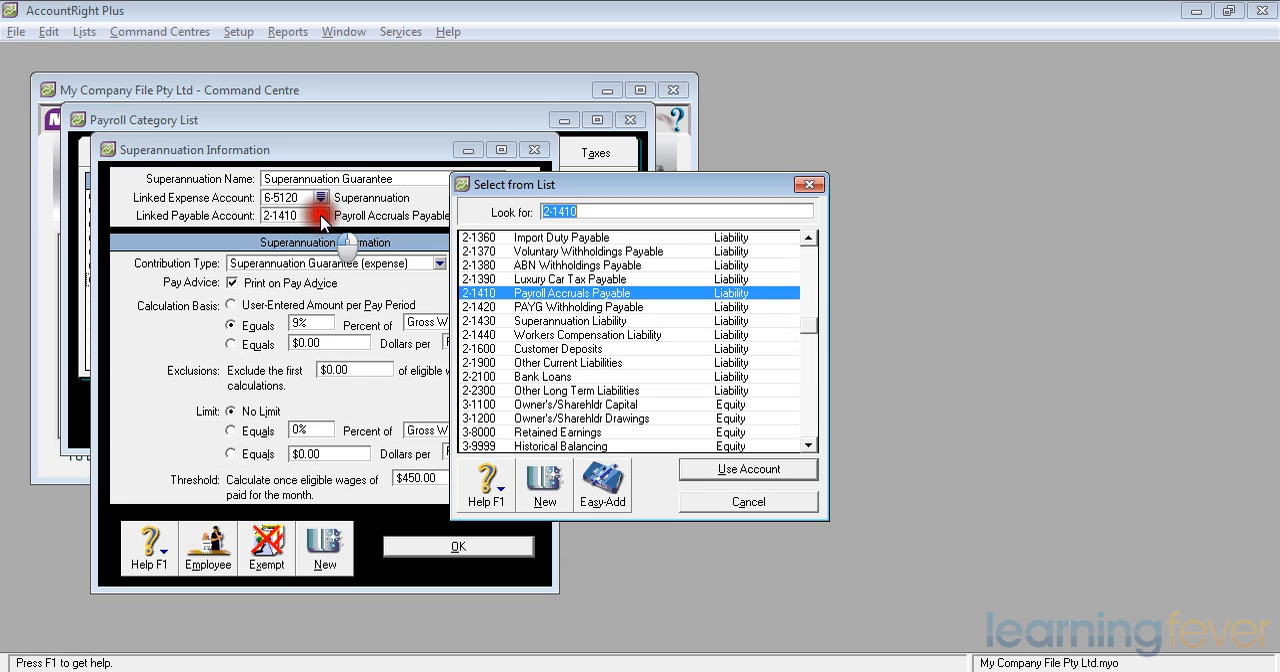
mouse_move(480, 262)
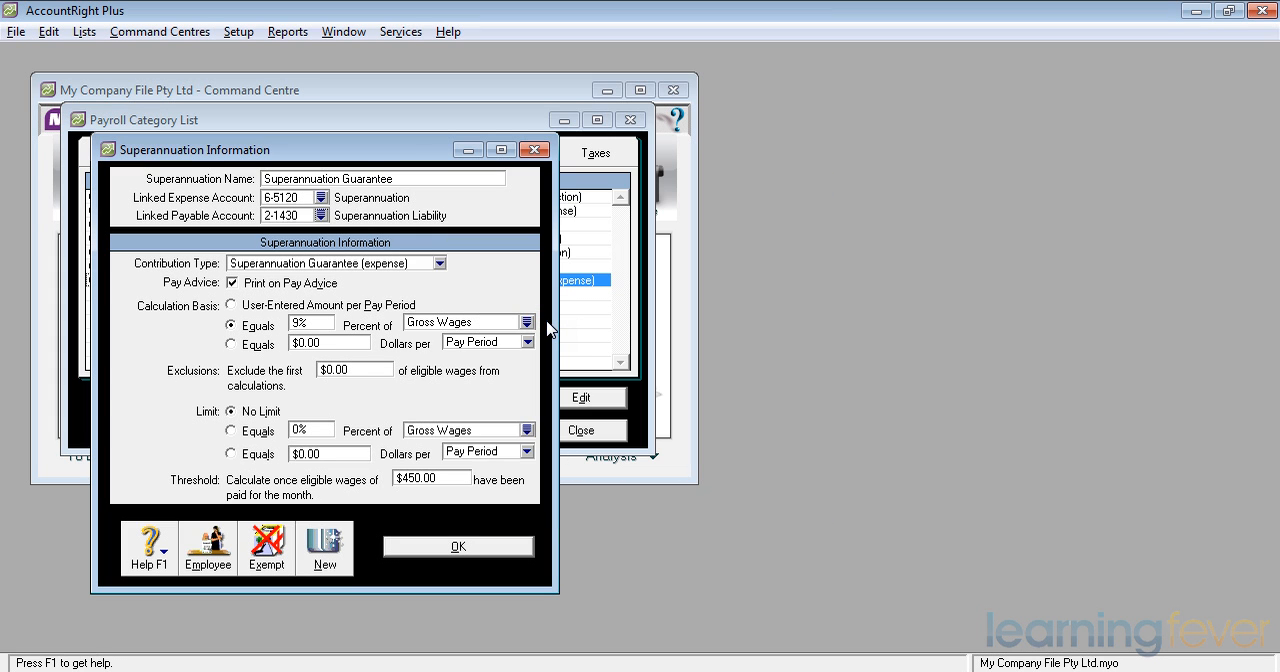
mouse_move(310, 227)
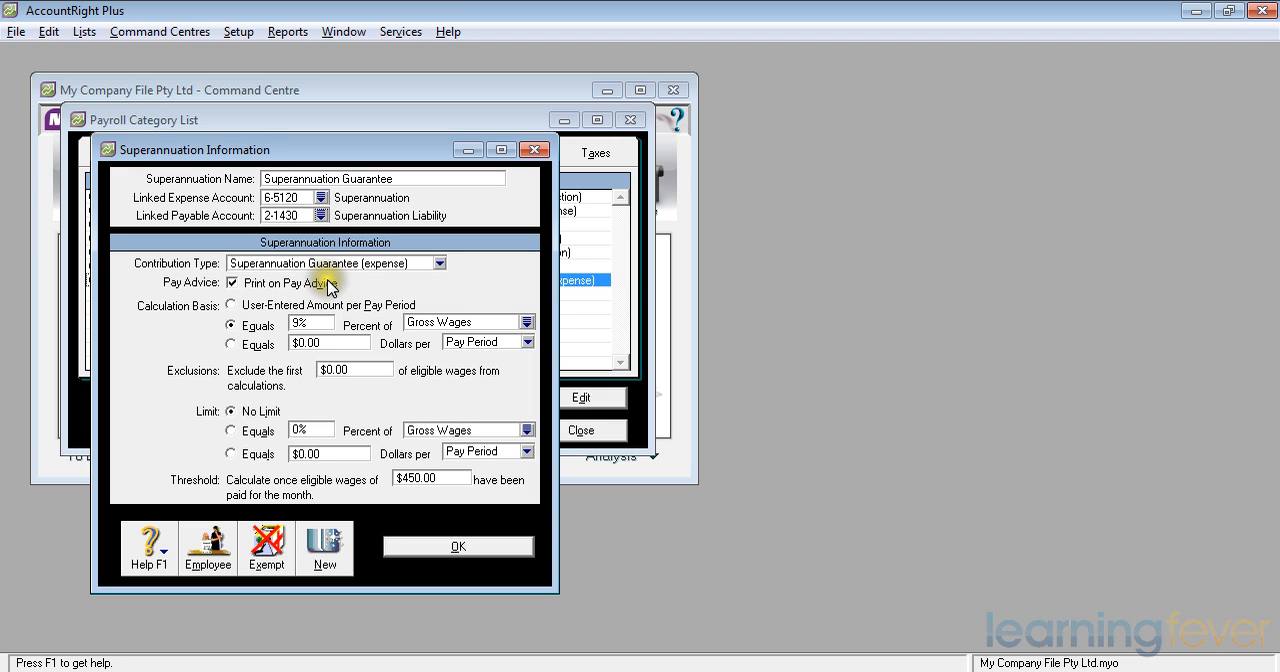
mouse_move(330, 285)
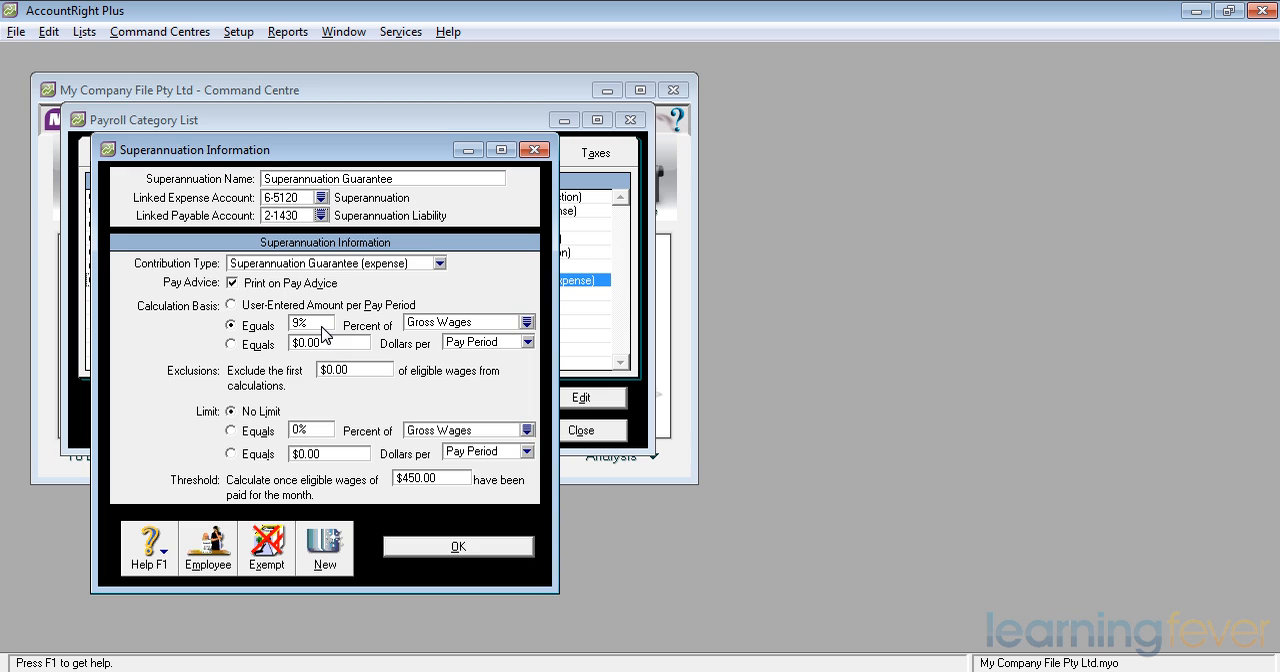
mouse_move(293, 417)
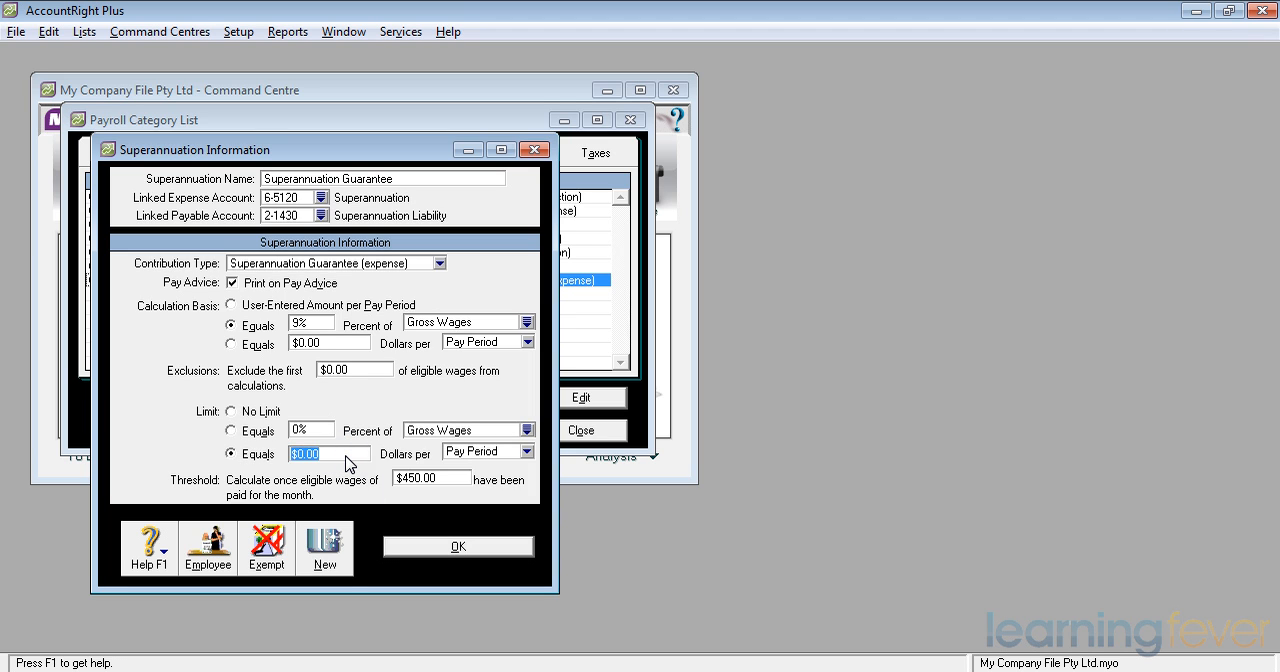
- Limit Superannuation Guarantee to $25,000.00 per year and save the category
type("25000")
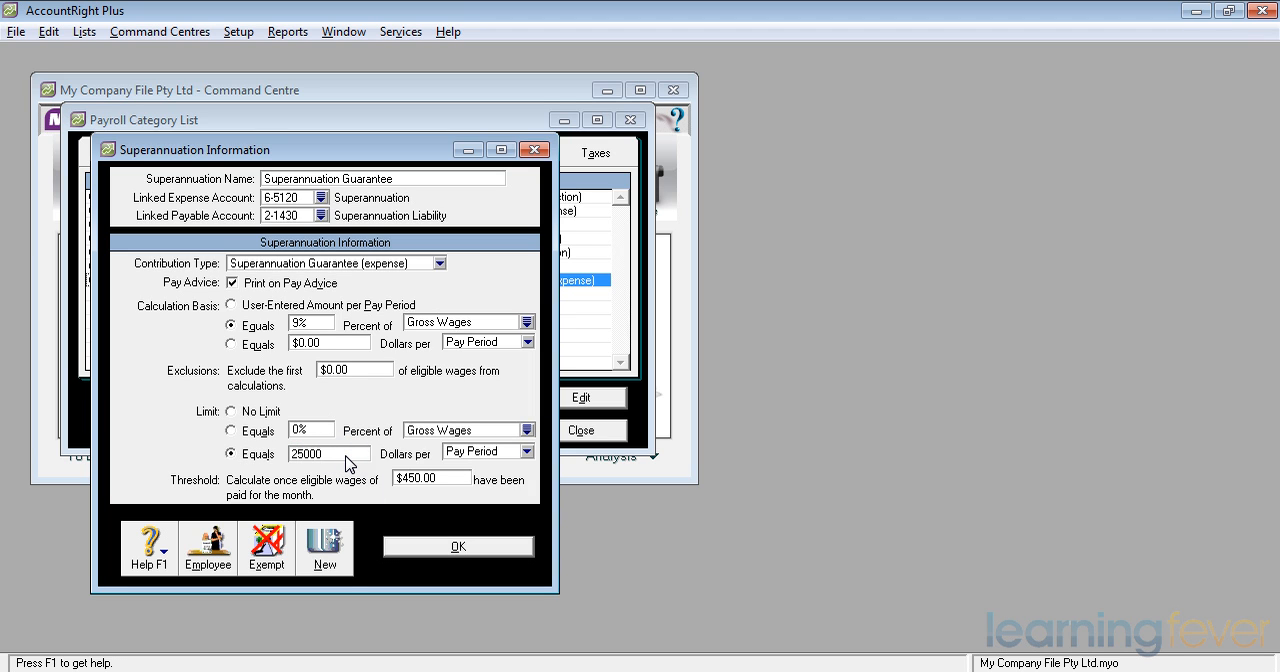
left_click(527, 453)
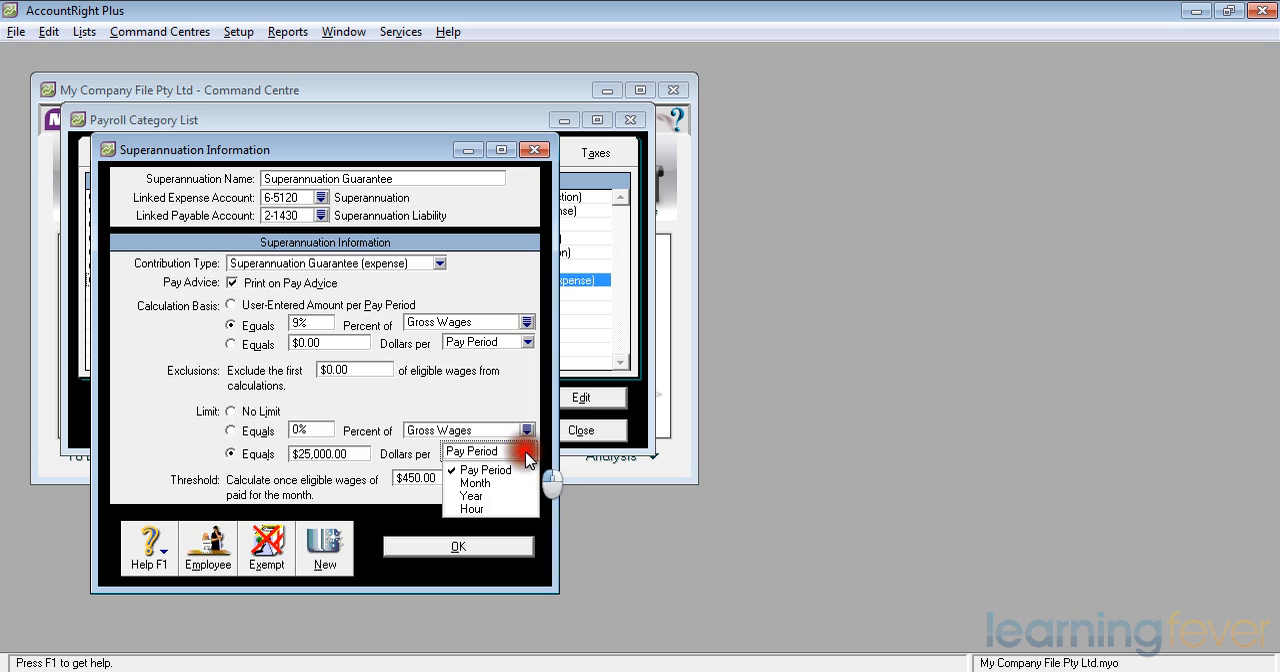
left_click(471, 496)
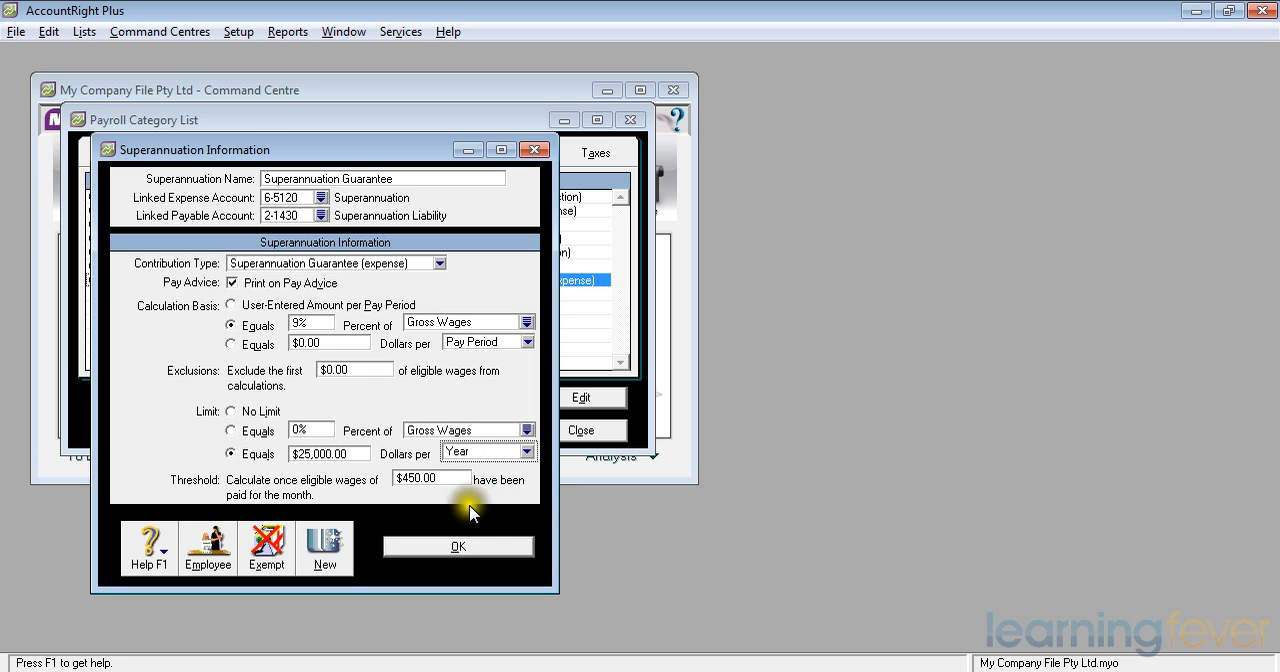
mouse_move(503, 519)
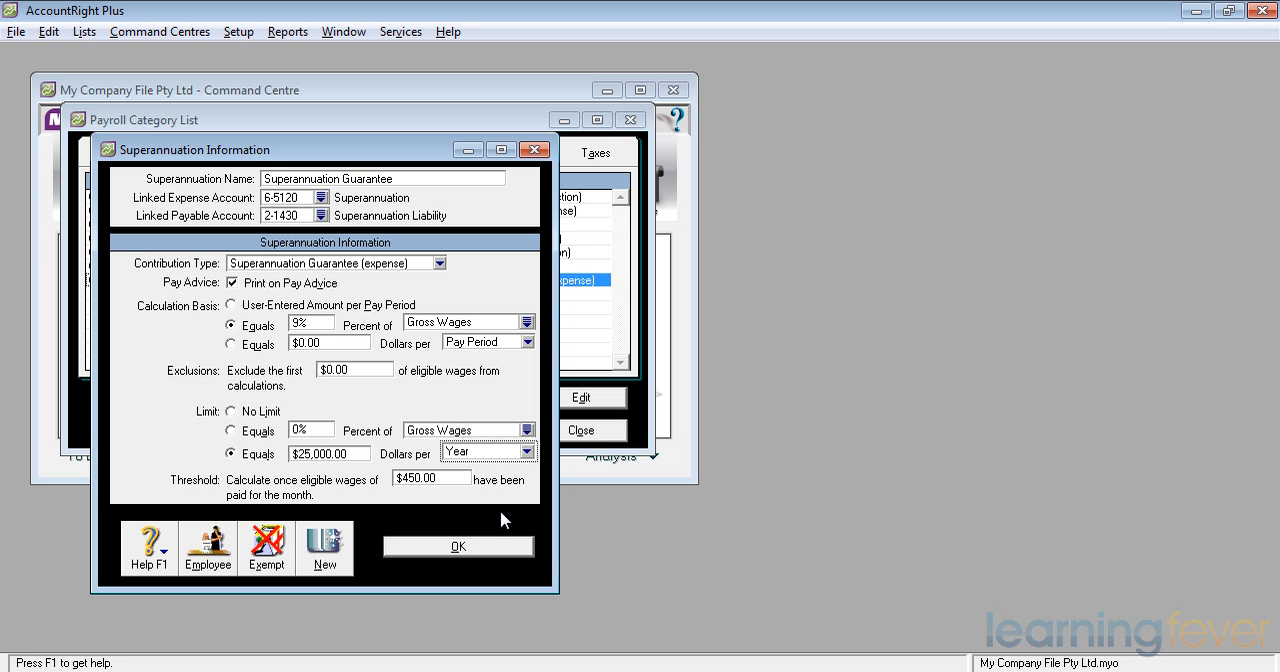
left_click(458, 546)
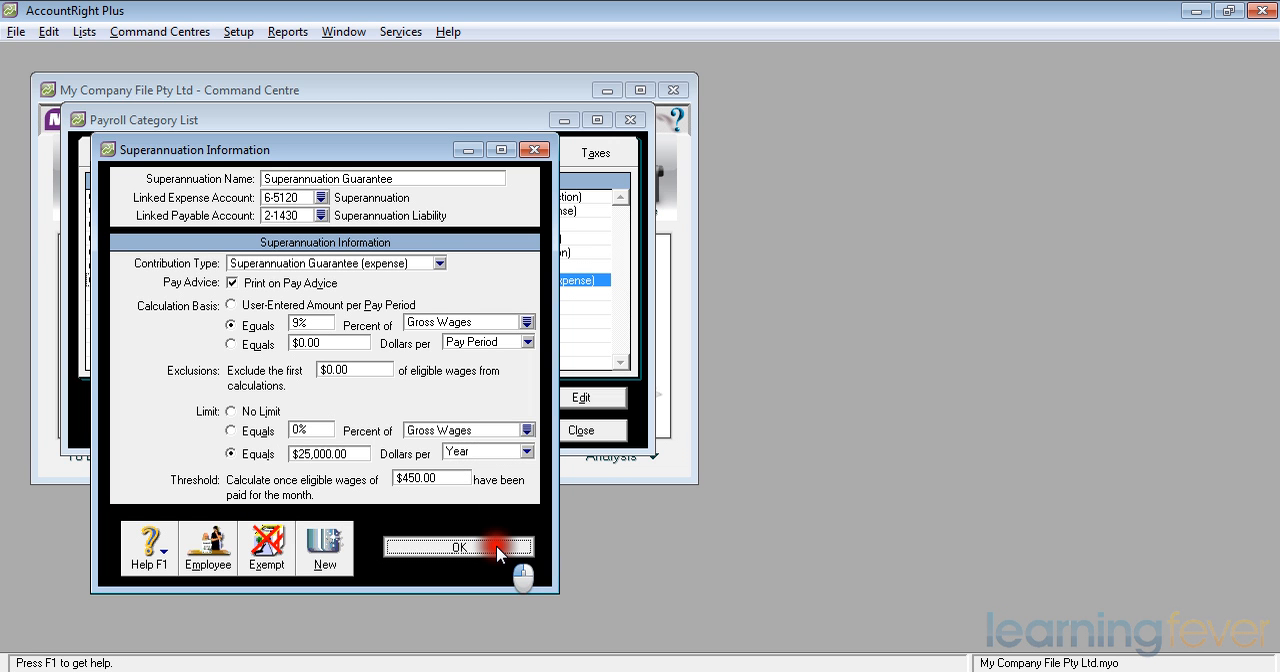